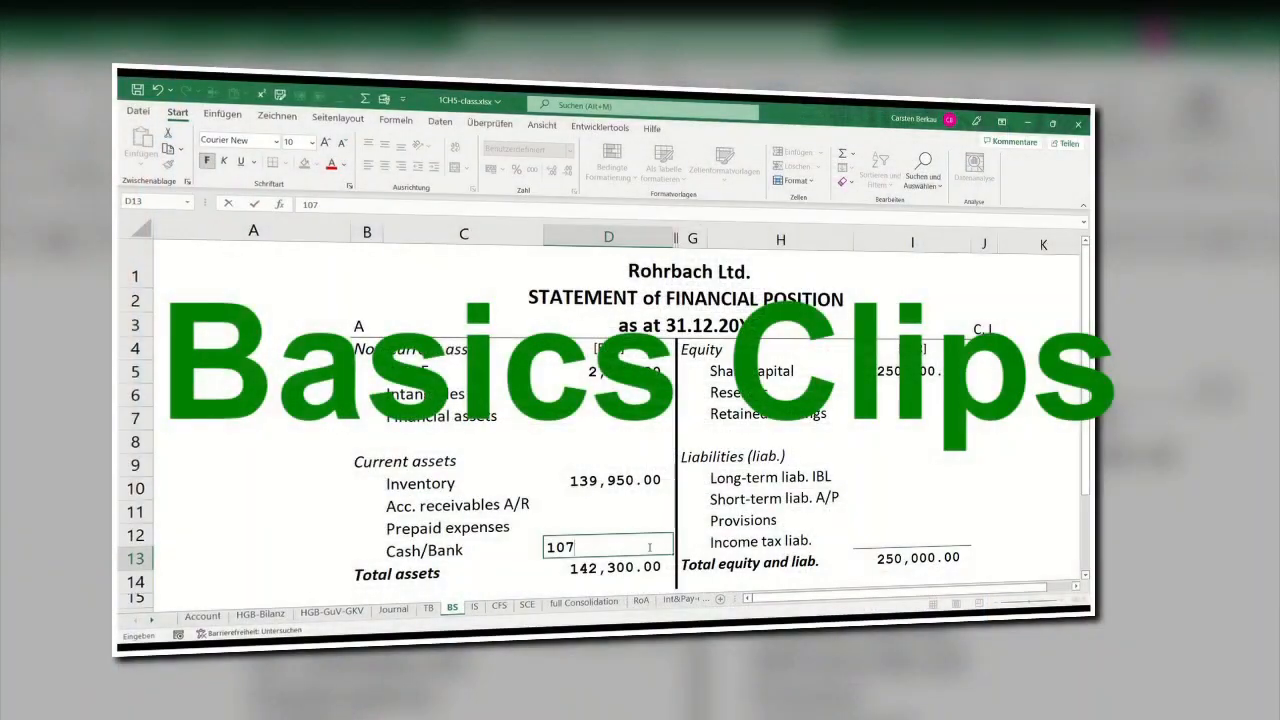
Highlight the unit price 23.00 and the 3,588.00 EUR gross price calculation.
{"action": "key", "text": "Return"}
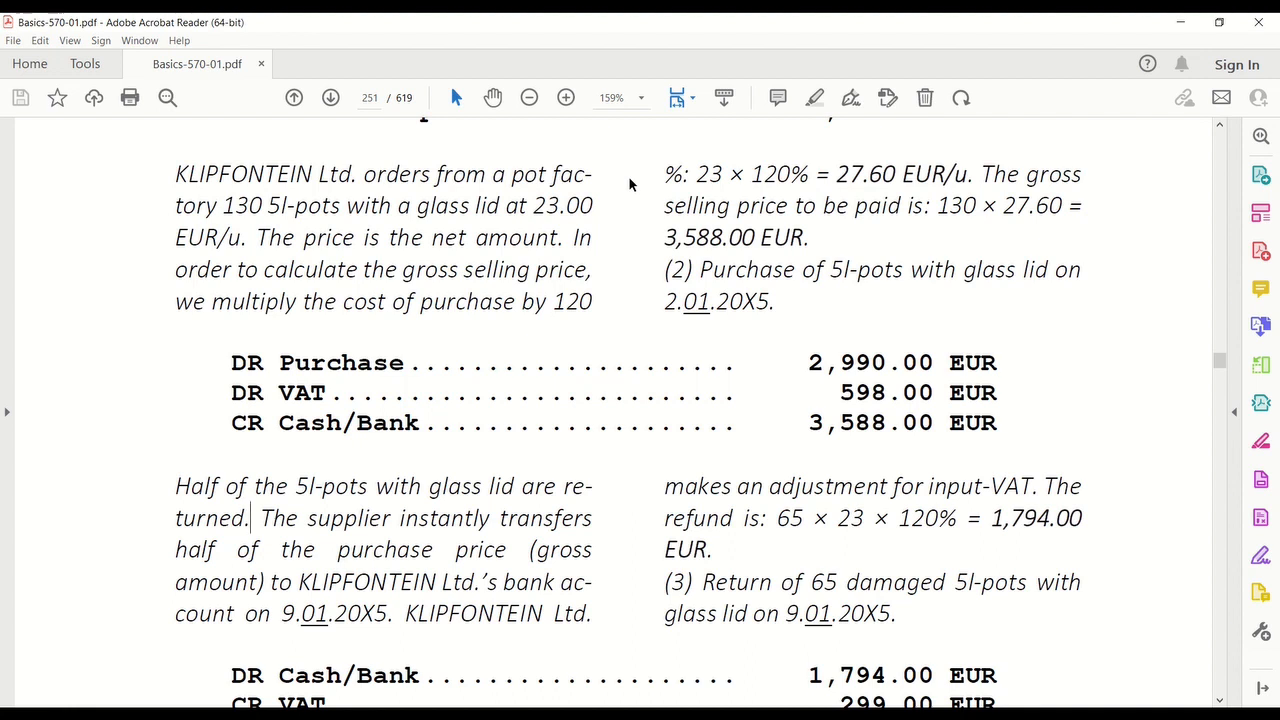
{"action": "mouse_move", "coordinate": [532, 207]}
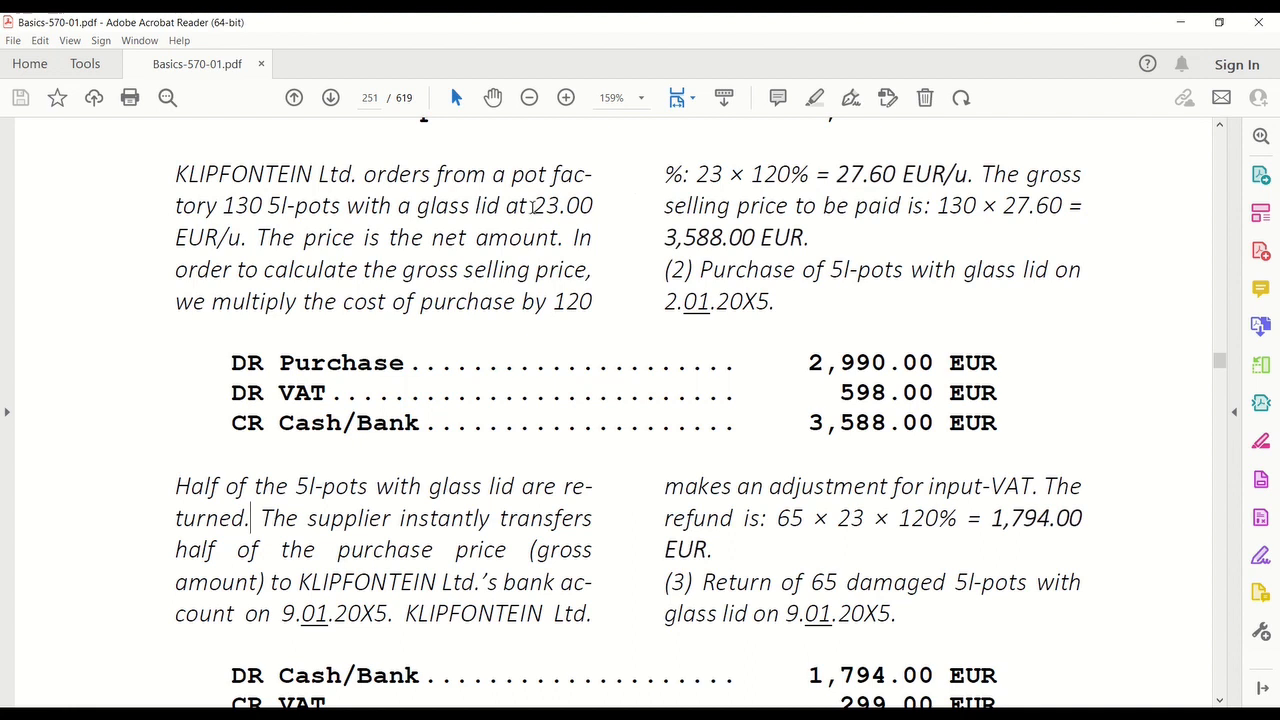
{"action": "double_click", "coordinate": [560, 205]}
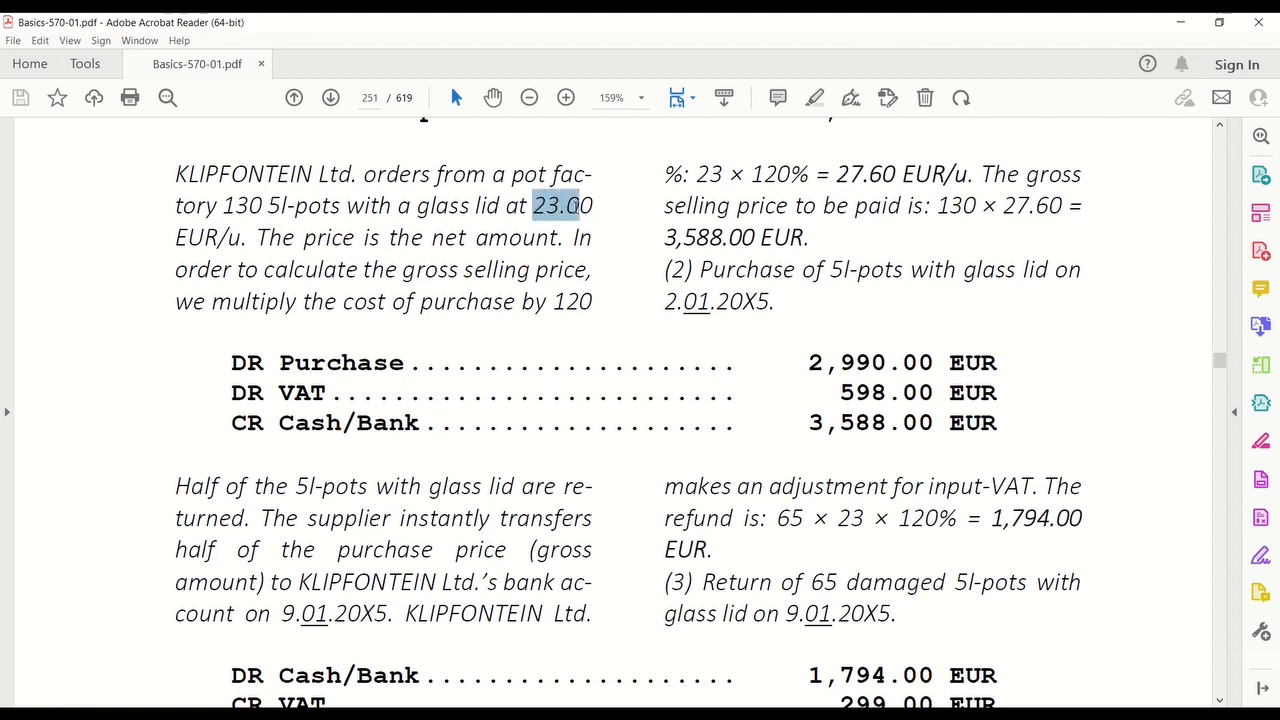
{"action": "left_click_drag", "start_coordinate": [560, 205], "coordinate": [210, 237]}
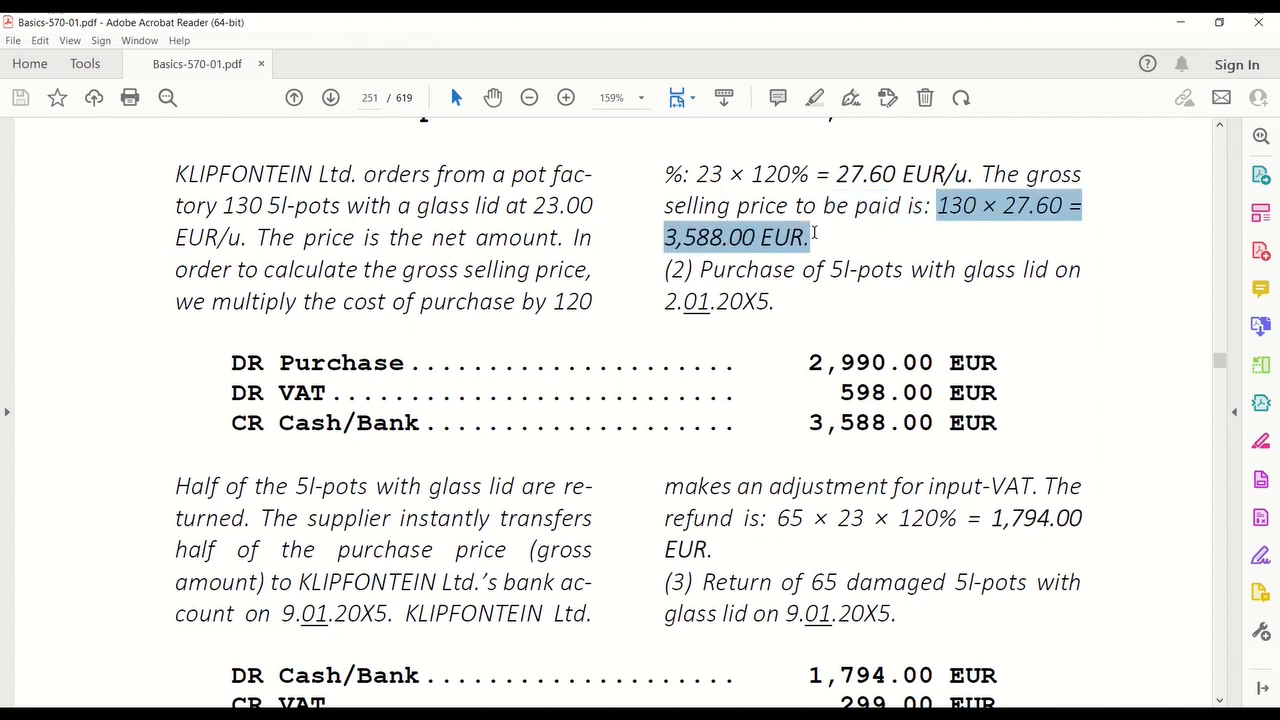
{"action": "mouse_move", "coordinate": [232, 352]}
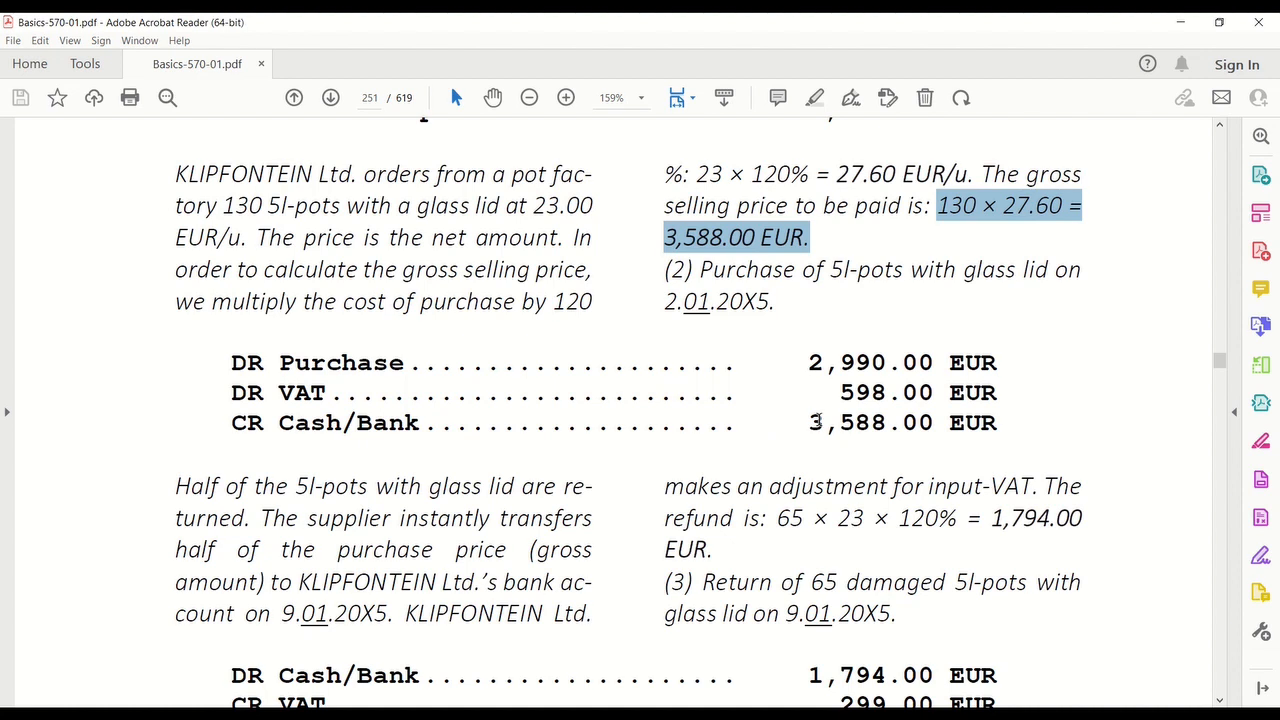
{"action": "mouse_move", "coordinate": [807, 556]}
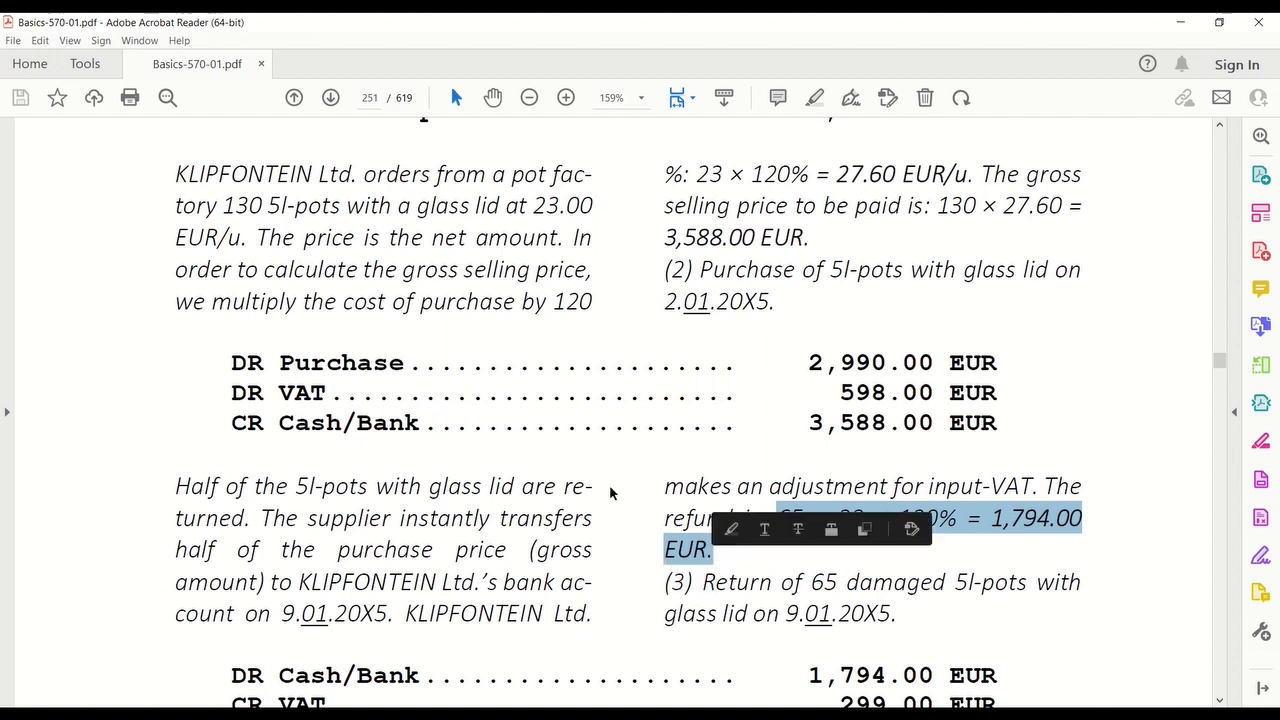
{"action": "scroll", "scroll_direction": "down", "scroll_amount": 3}
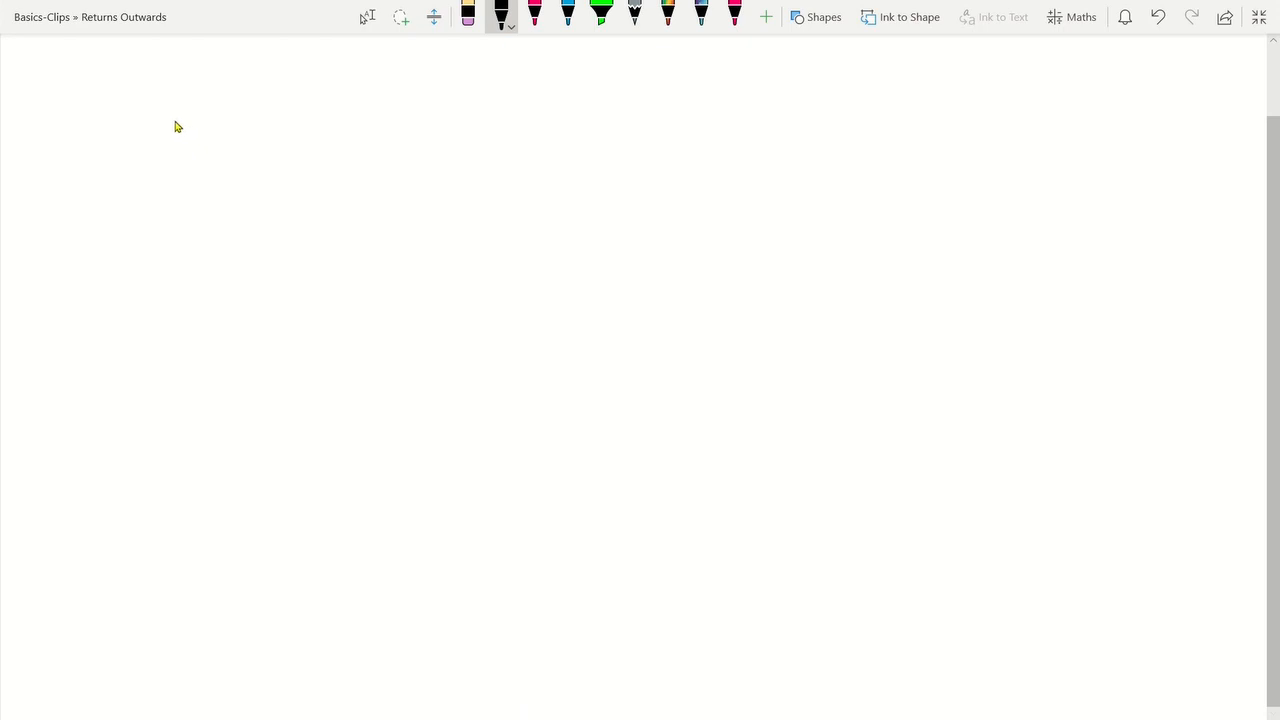
Draw three black T-accounts labelled PUR, VAT and Cash/Bank.
{"action": "left_click_drag", "start_coordinate": [170, 120], "coordinate": [448, 122]}
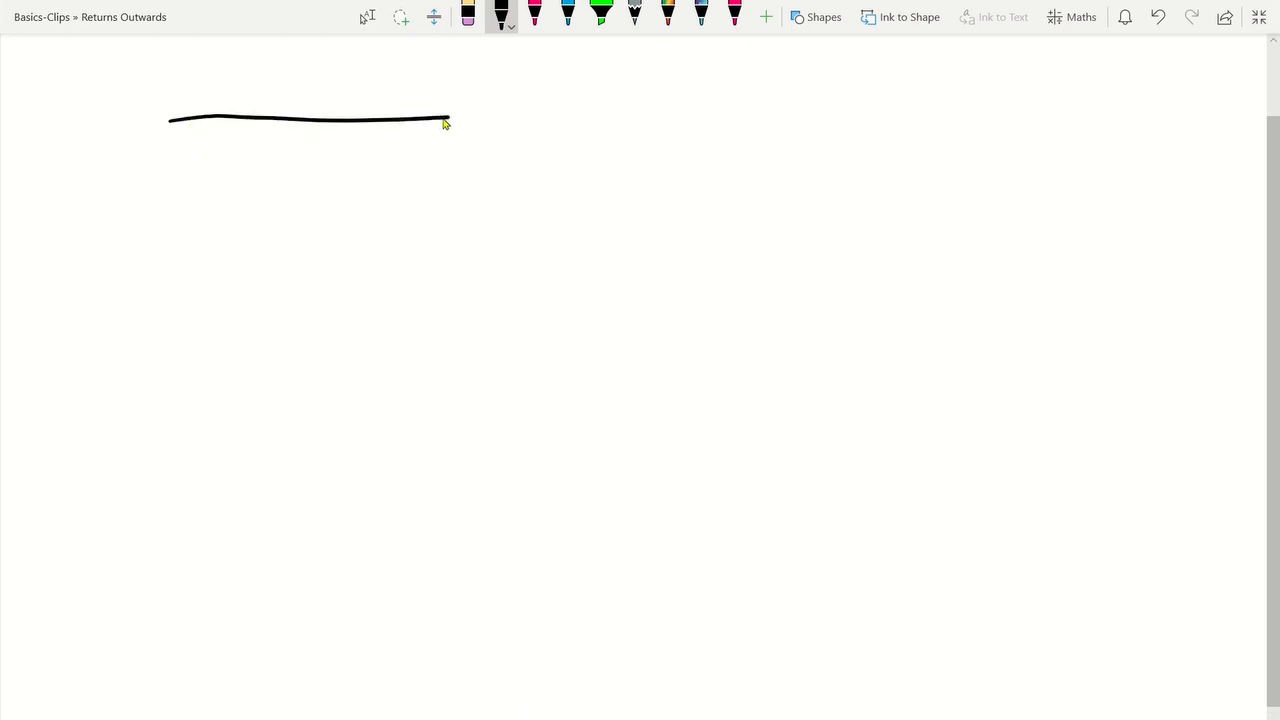
{"action": "left_click_drag", "start_coordinate": [353, 120], "coordinate": [352, 190]}
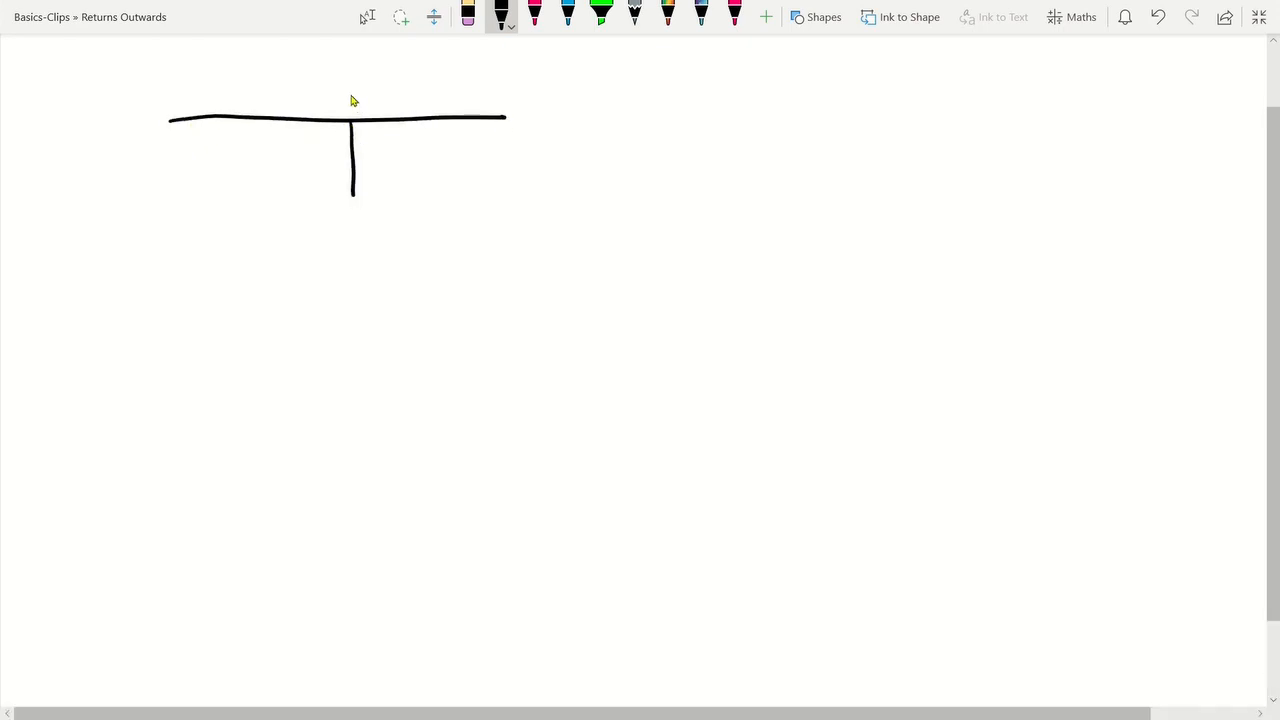
{"action": "left_click_drag", "start_coordinate": [338, 95], "coordinate": [400, 95]}
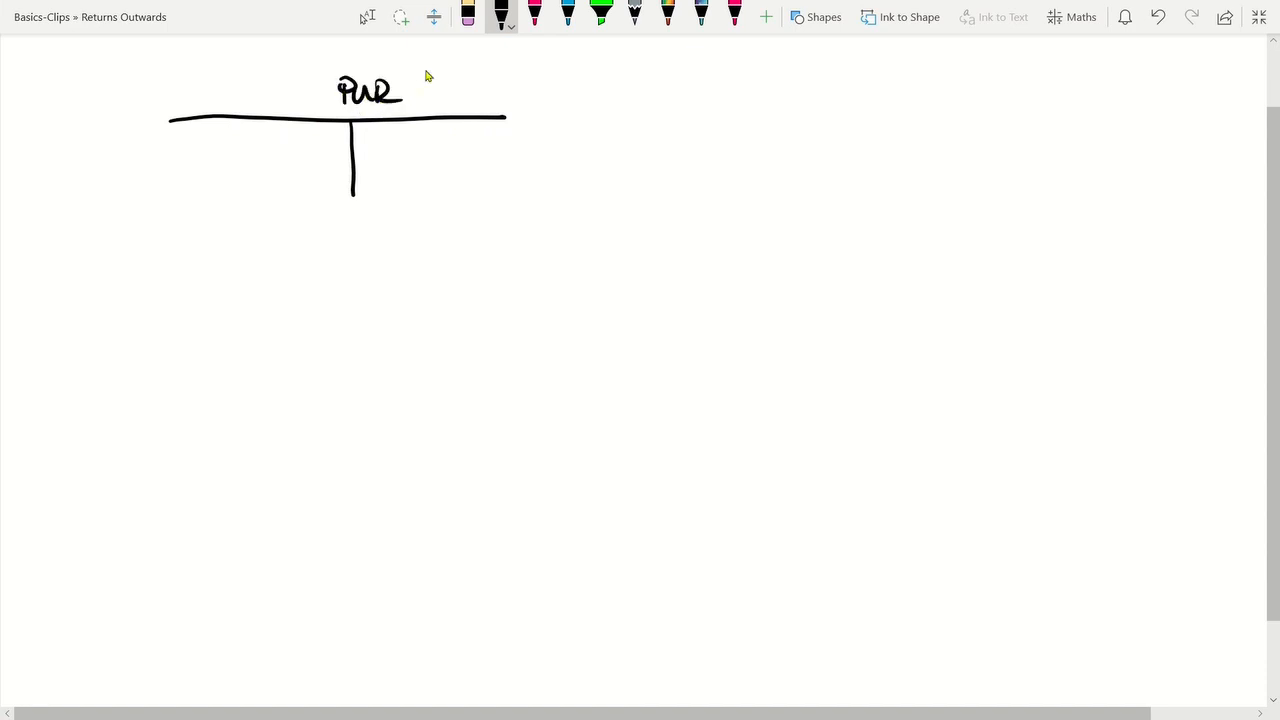
{"action": "left_click_drag", "start_coordinate": [558, 112], "coordinate": [768, 112]}
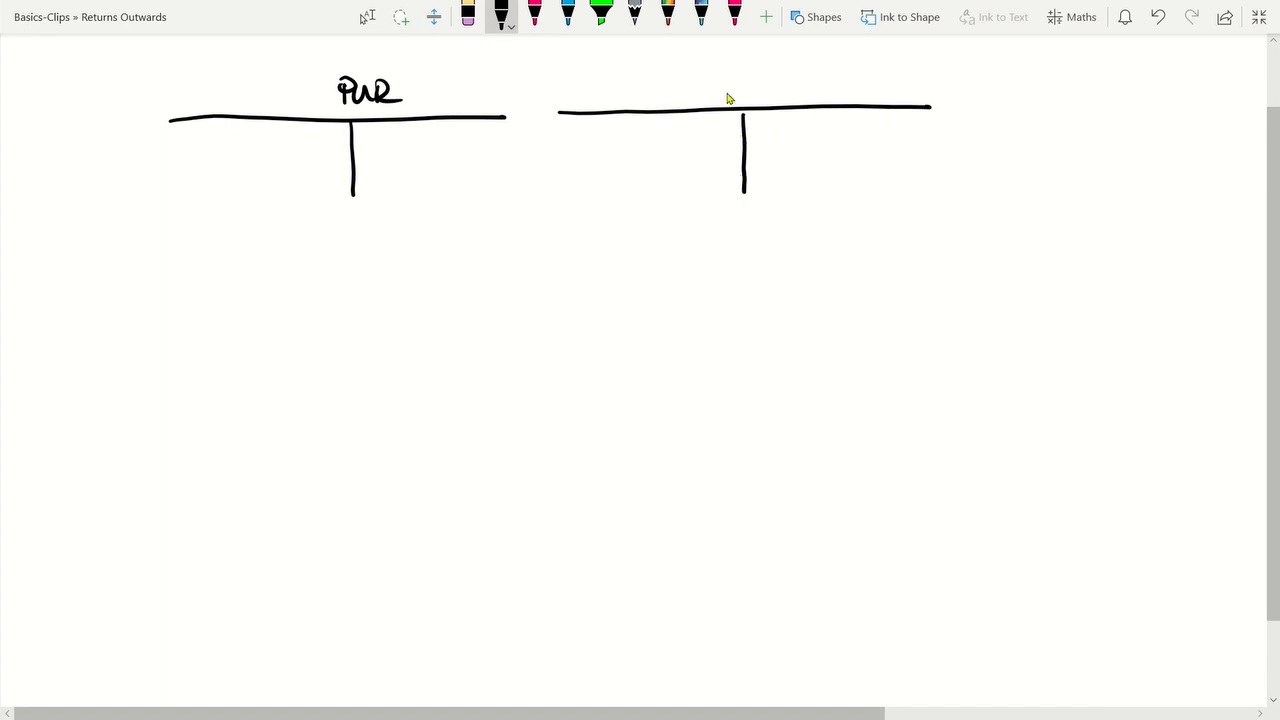
{"action": "left_click_drag", "start_coordinate": [720, 90], "coordinate": [780, 90]}
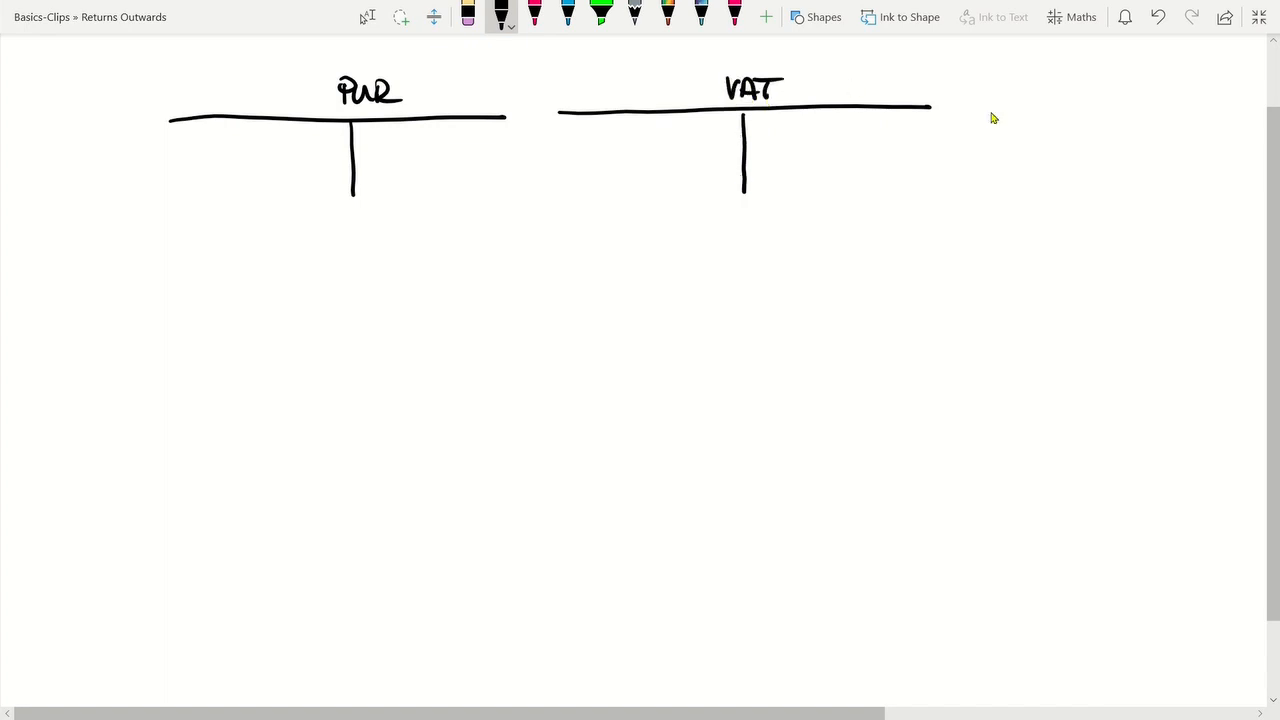
{"action": "left_click_drag", "start_coordinate": [962, 109], "coordinate": [1225, 109]}
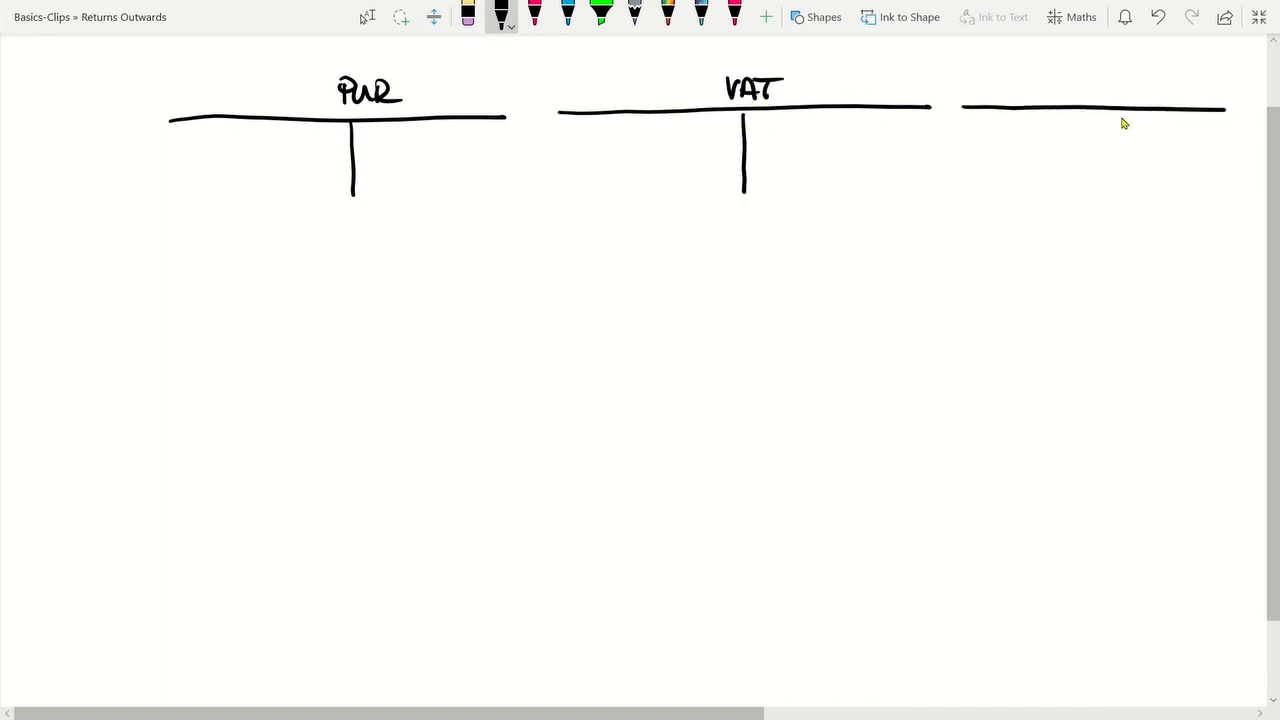
{"action": "left_click_drag", "start_coordinate": [1102, 110], "coordinate": [1102, 208]}
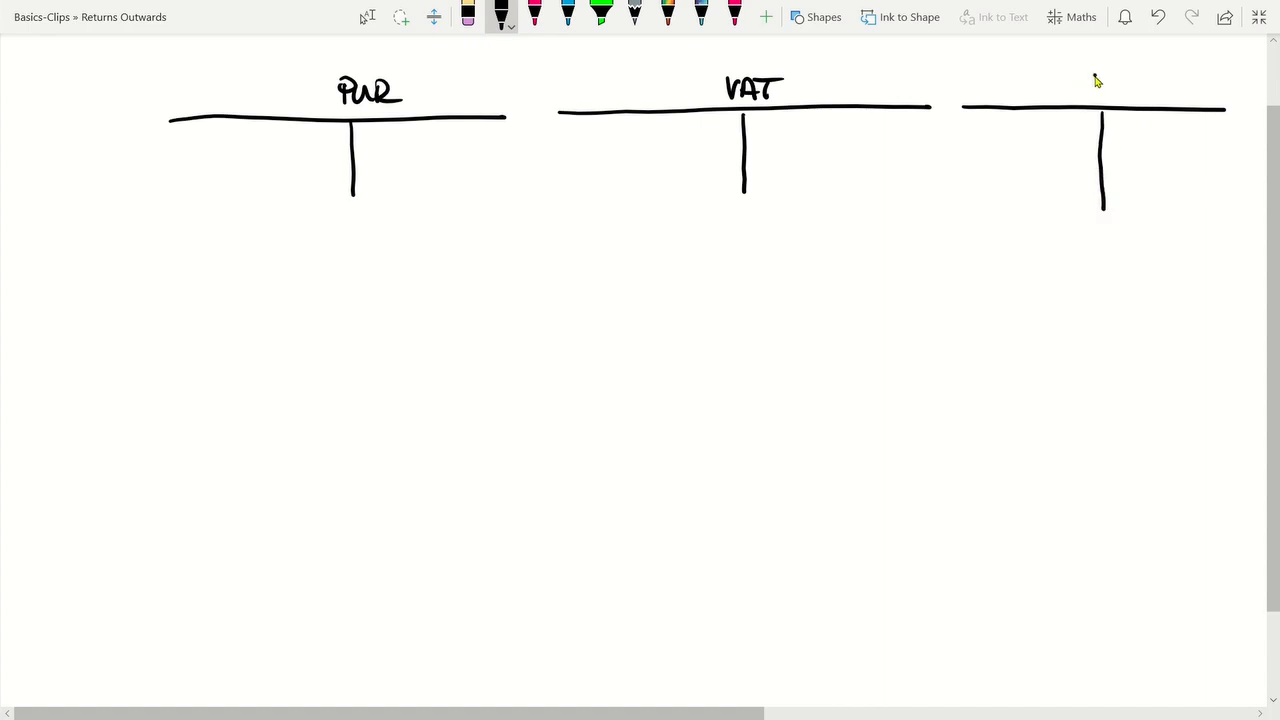
{"action": "left_click_drag", "start_coordinate": [1080, 80], "coordinate": [1120, 95]}
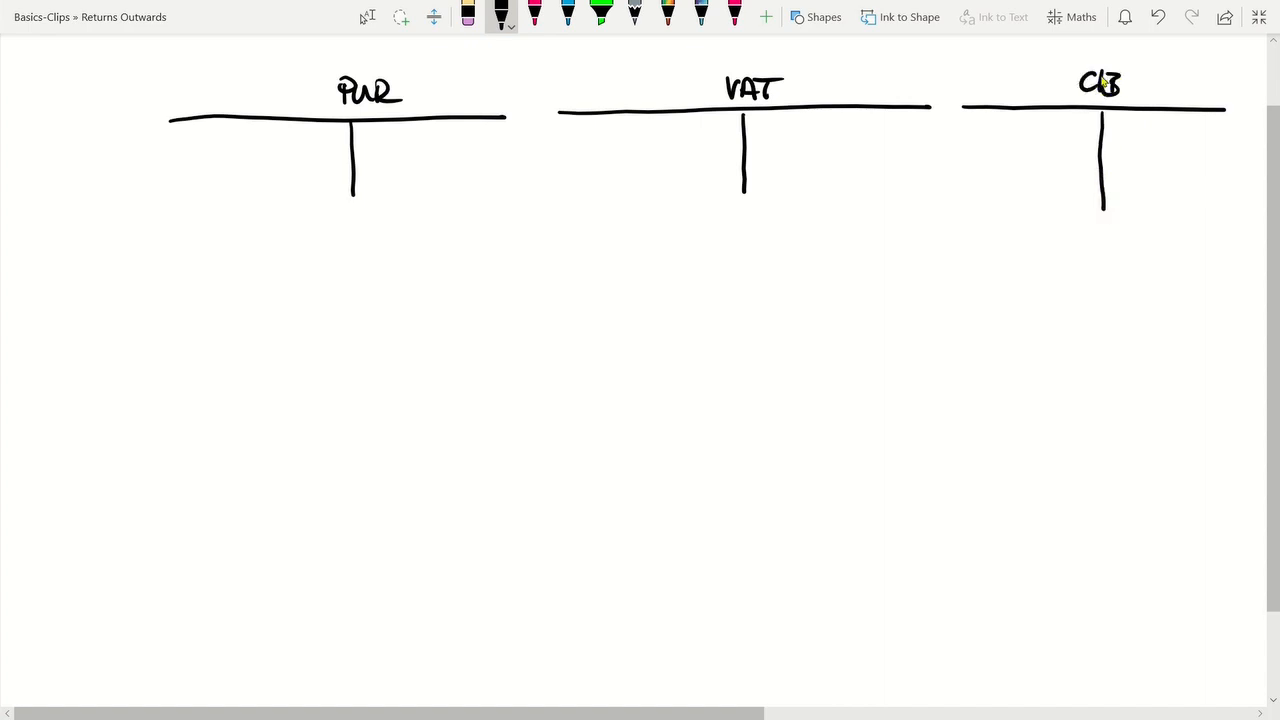
{"action": "mouse_move", "coordinate": [175, 154]}
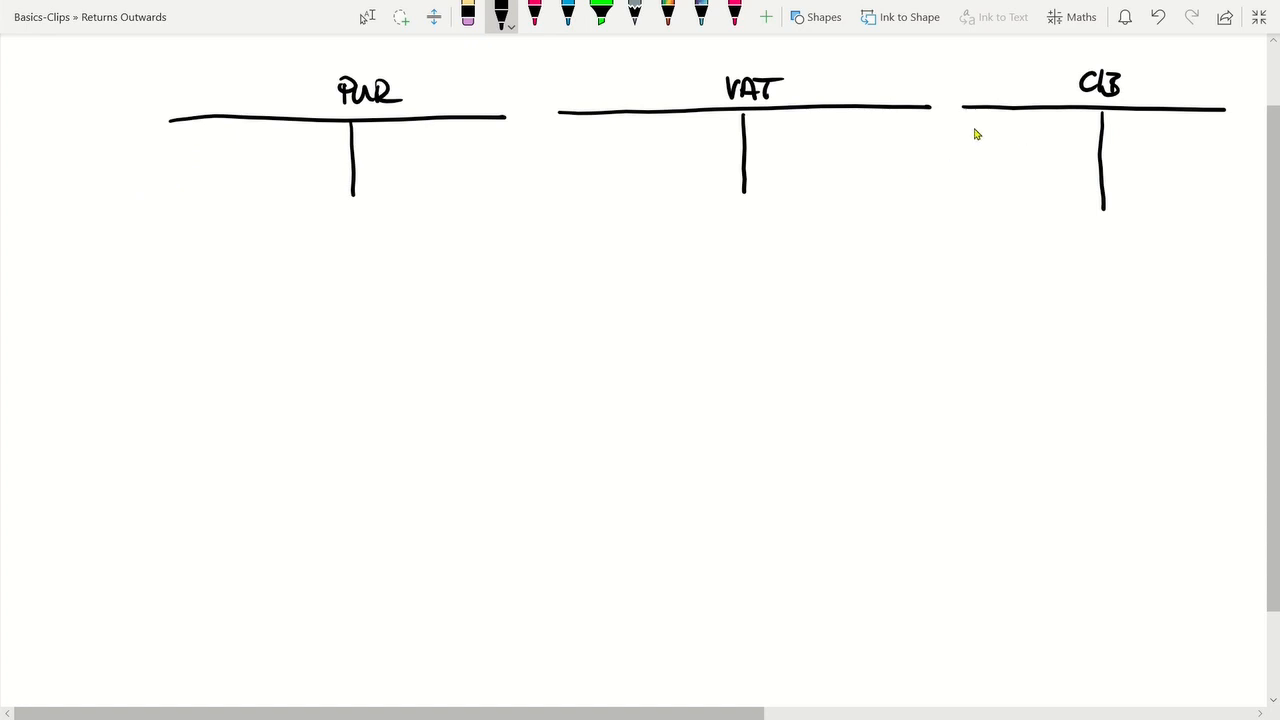
Post entry 1: PUR 2,990, VAT 598, and credit C/B 3,588 with an opening-balance placeholder.
{"action": "left_click_drag", "start_coordinate": [965, 145], "coordinate": [1015, 148]}
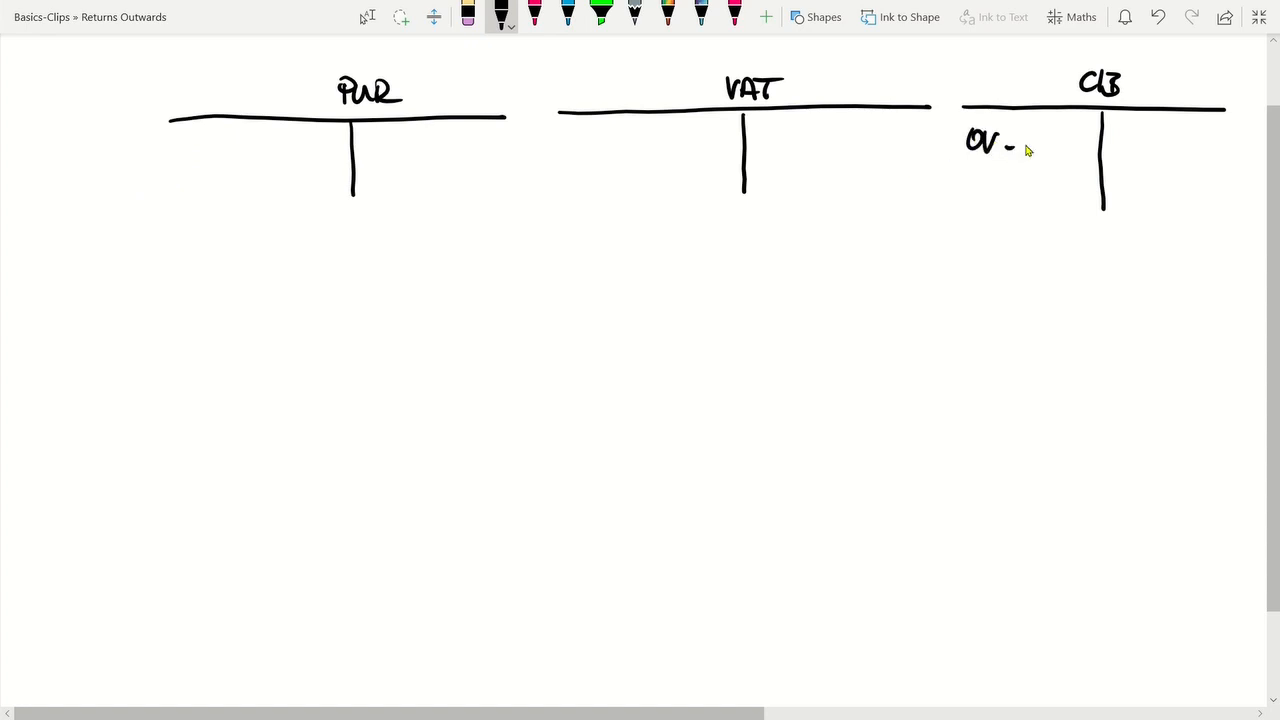
{"action": "left_click_drag", "start_coordinate": [1015, 145], "coordinate": [1075, 145]}
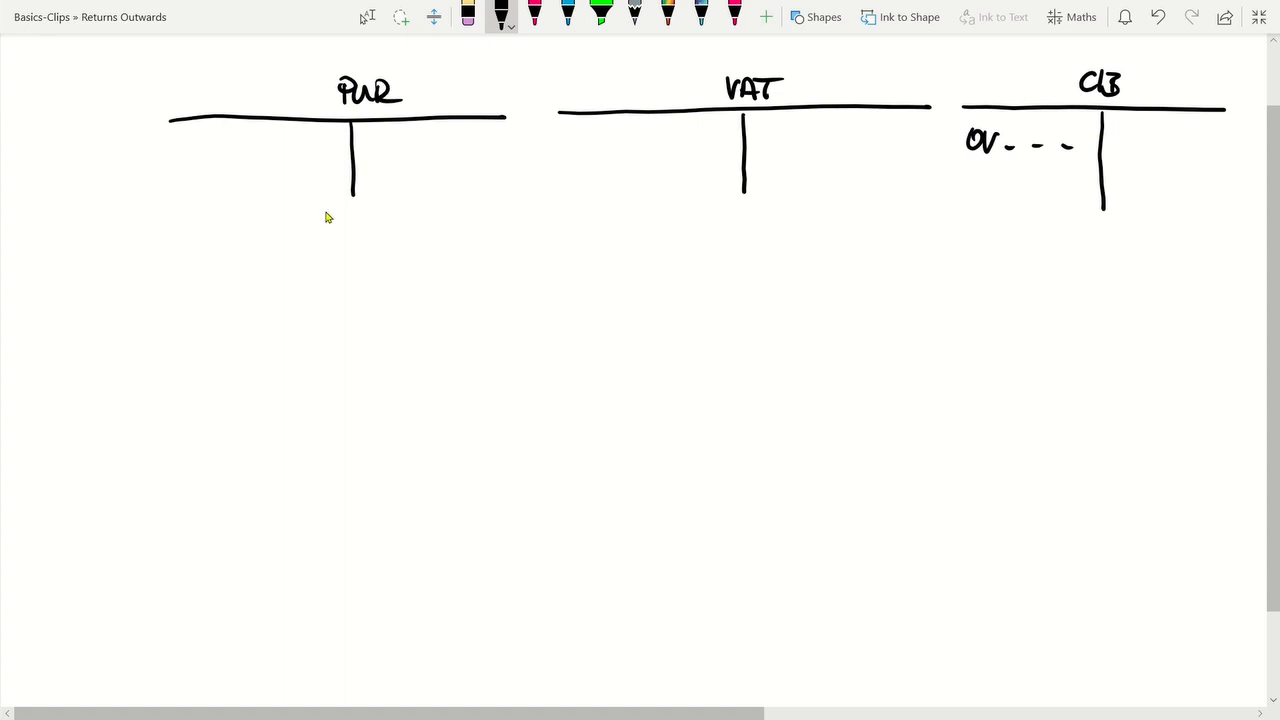
{"action": "left_click_drag", "start_coordinate": [165, 155], "coordinate": [200, 175]}
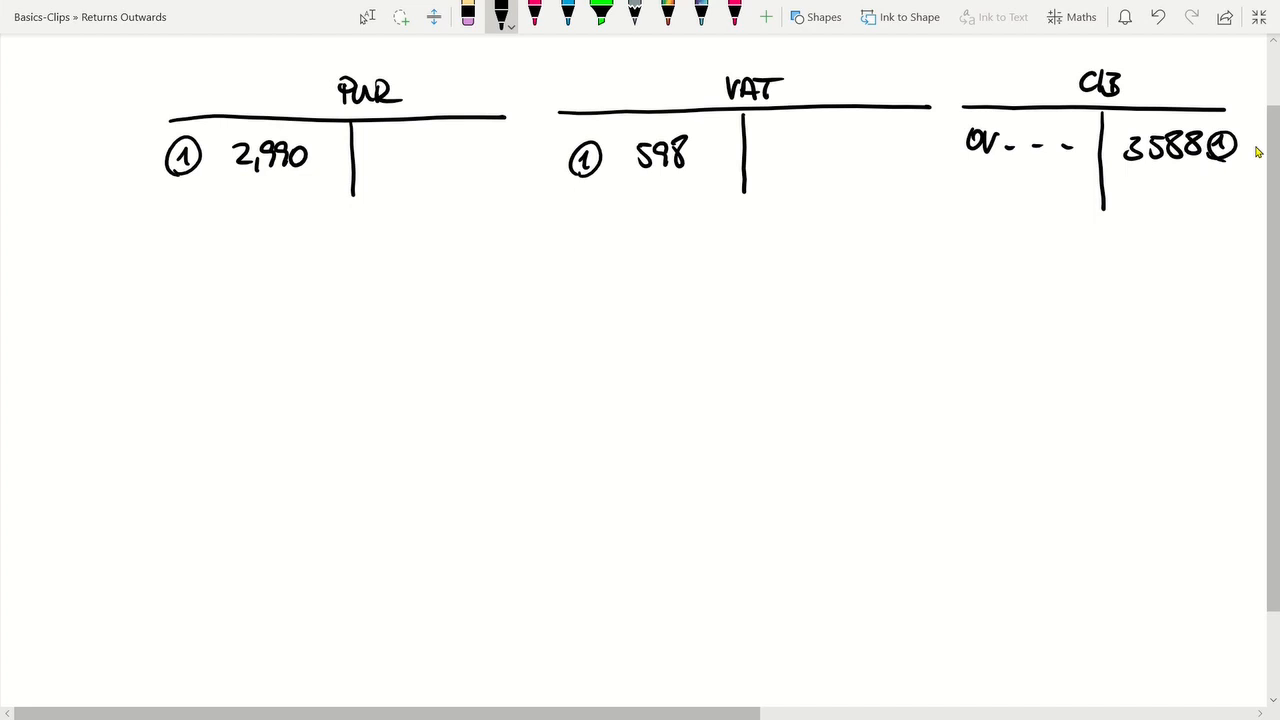
{"action": "left_click_drag", "start_coordinate": [188, 388], "coordinate": [215, 390]}
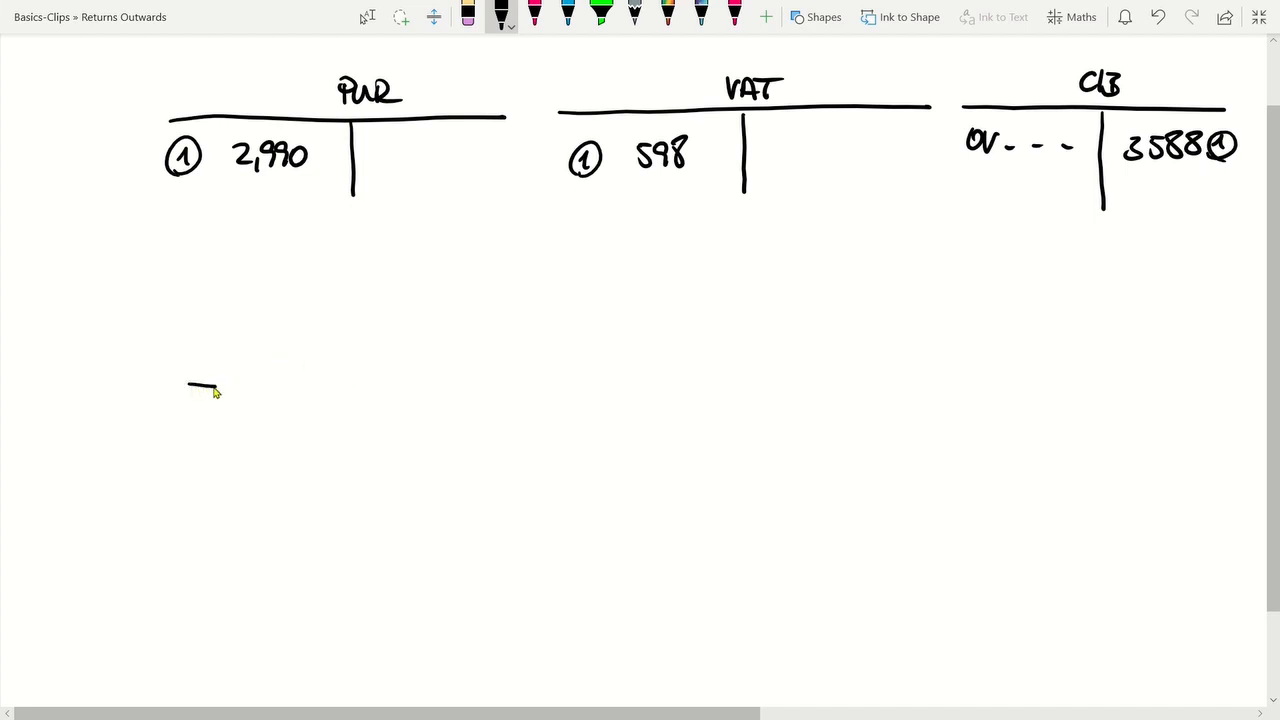
Draw an R.O. T-account, credit it 1,495 ②, credit VAT 299 ②, and mark ② in C/B.
{"action": "left_click_drag", "start_coordinate": [188, 388], "coordinate": [515, 372]}
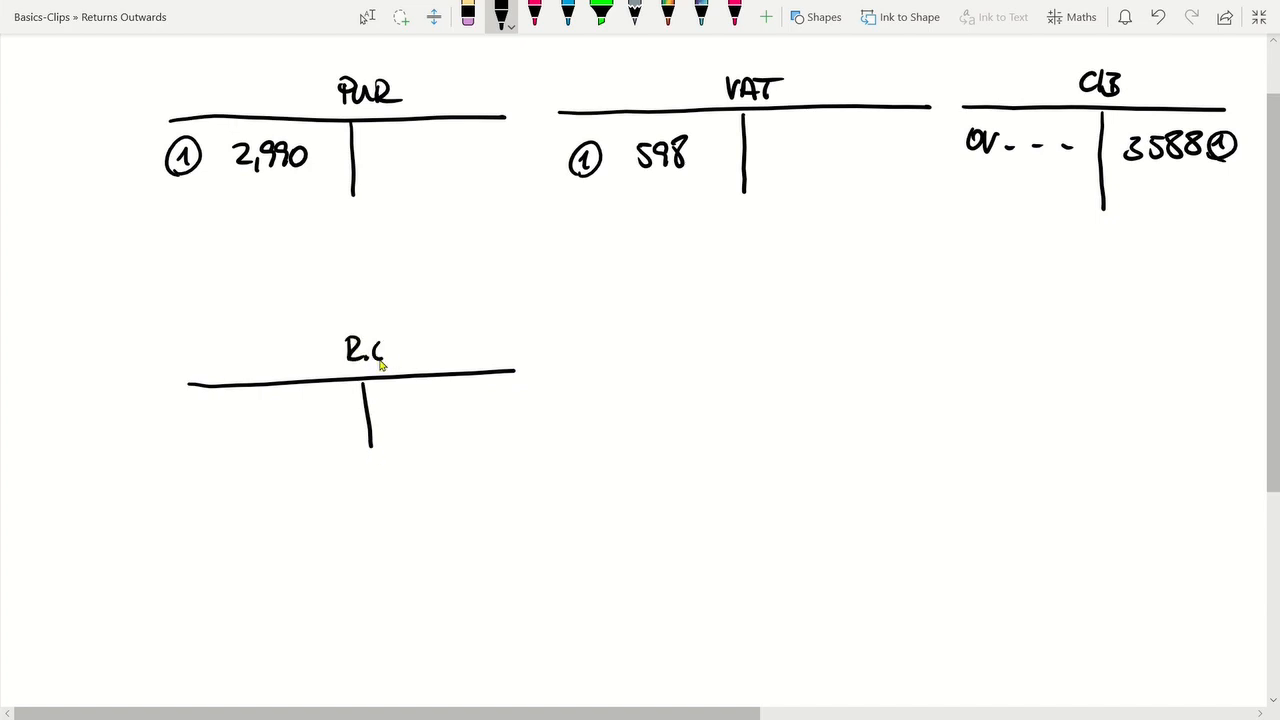
{"action": "left_click_drag", "start_coordinate": [370, 350], "coordinate": [390, 360]}
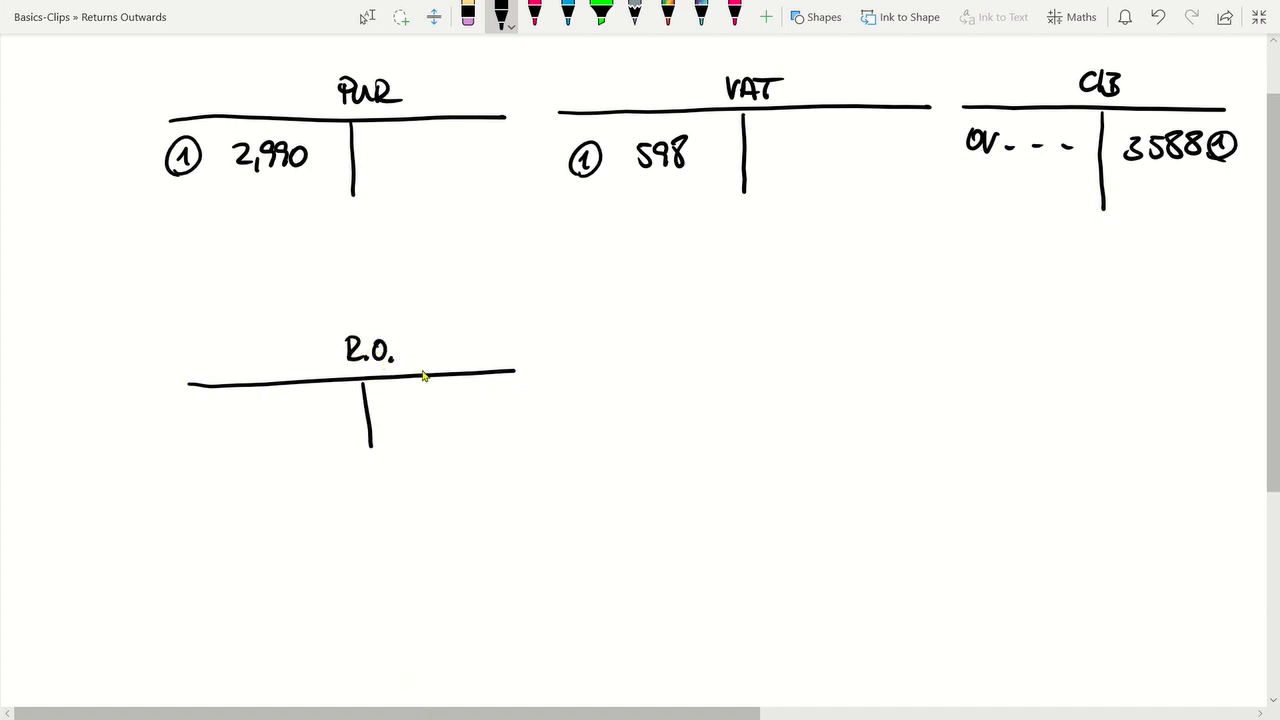
{"action": "mouse_move", "coordinate": [440, 401]}
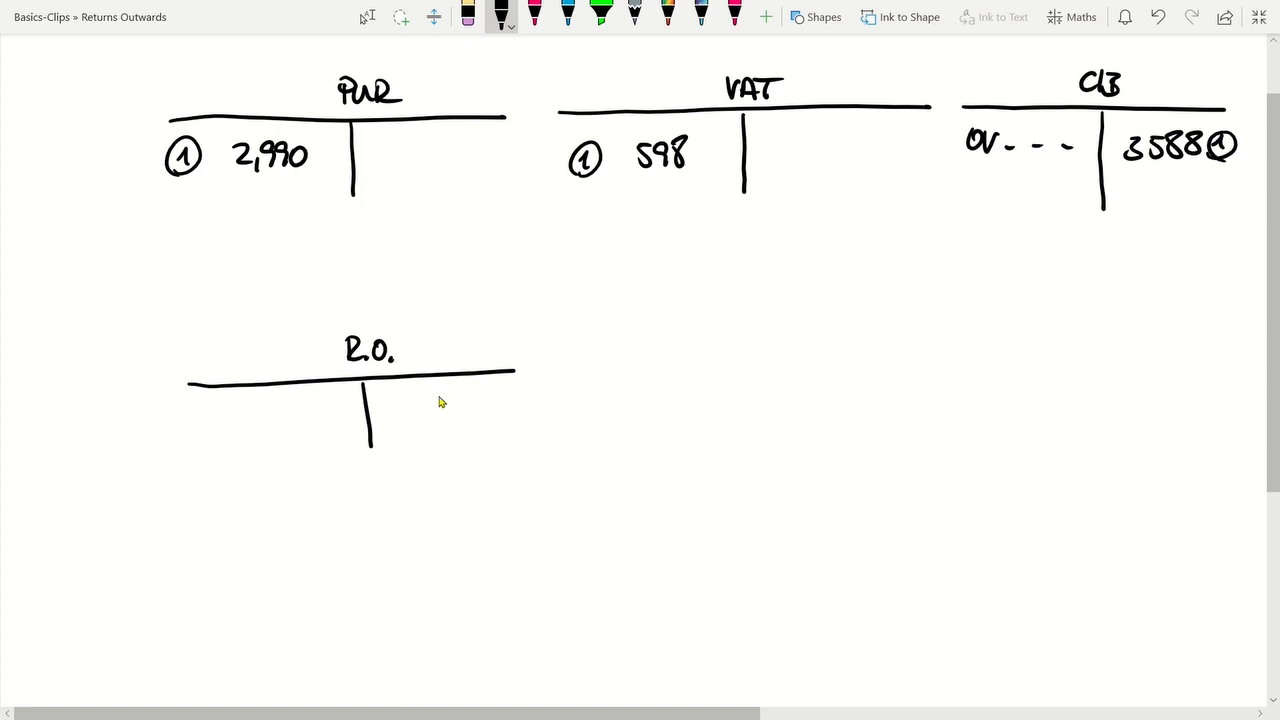
{"action": "mouse_move", "coordinate": [405, 421]}
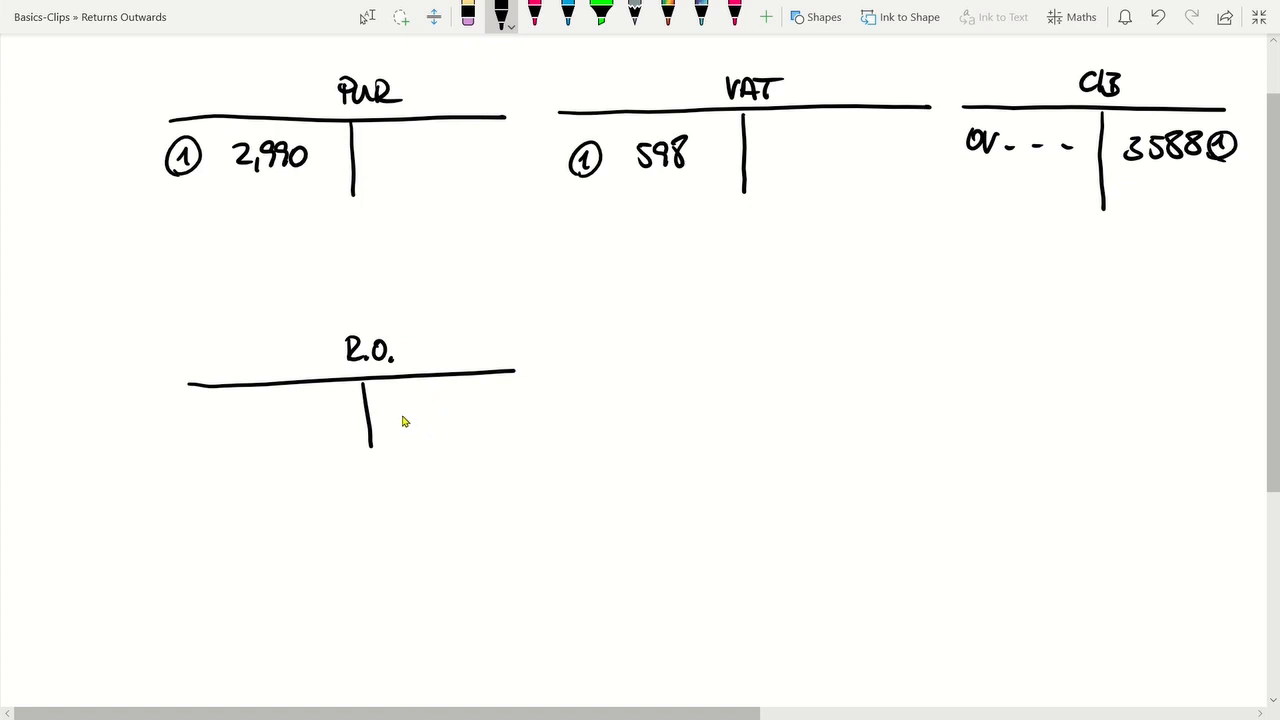
{"action": "left_click_drag", "start_coordinate": [400, 410], "coordinate": [520, 410]}
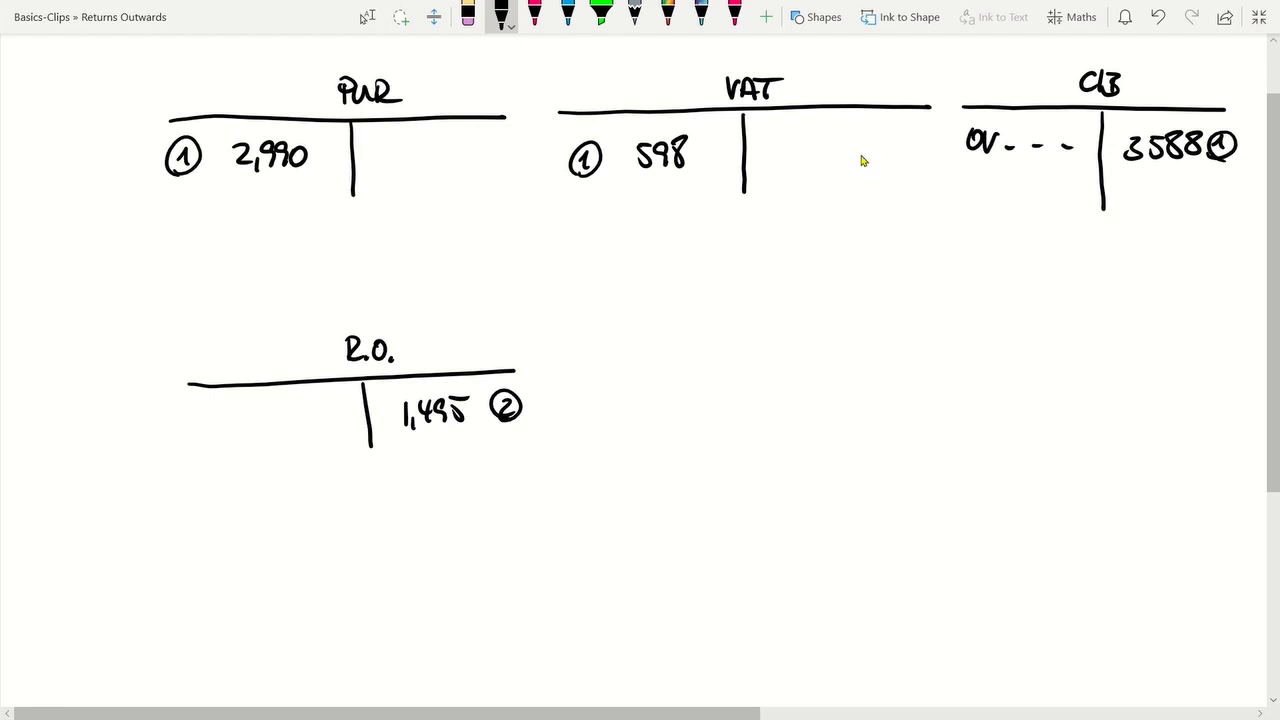
{"action": "left_click_drag", "start_coordinate": [800, 165], "coordinate": [818, 145]}
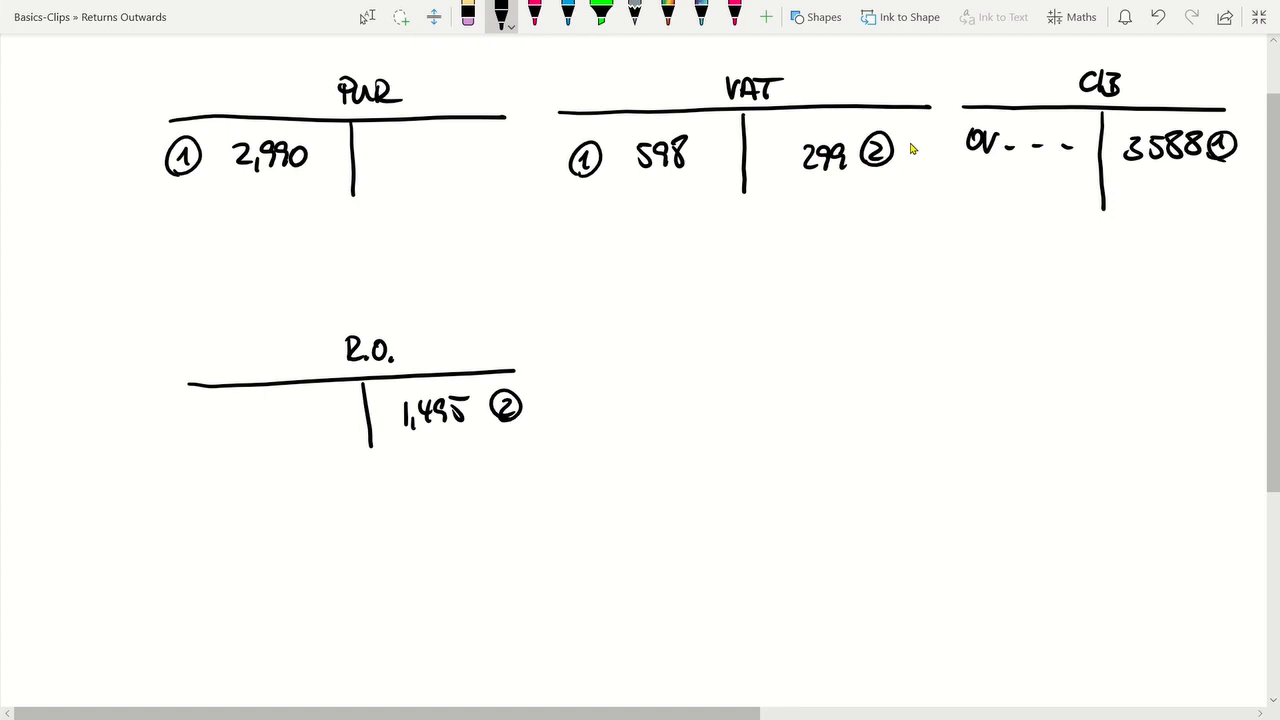
{"action": "mouse_move", "coordinate": [1052, 344]}
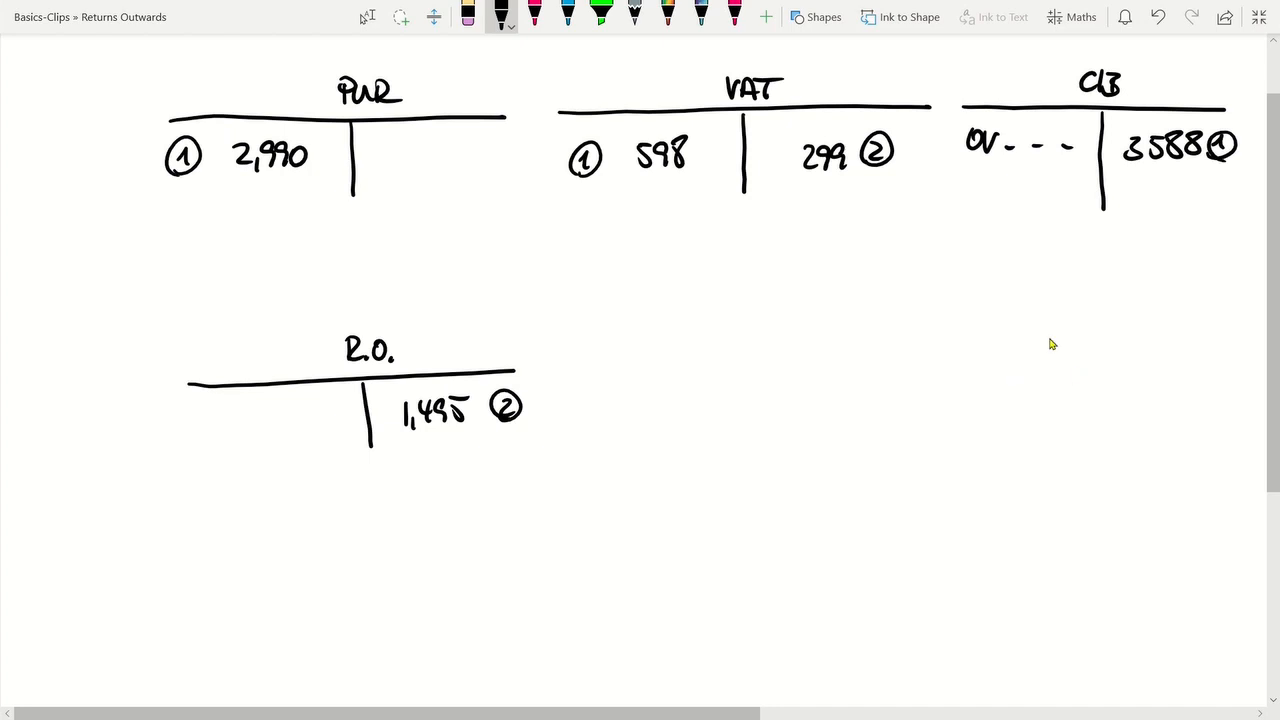
{"action": "mouse_move", "coordinate": [965, 190]}
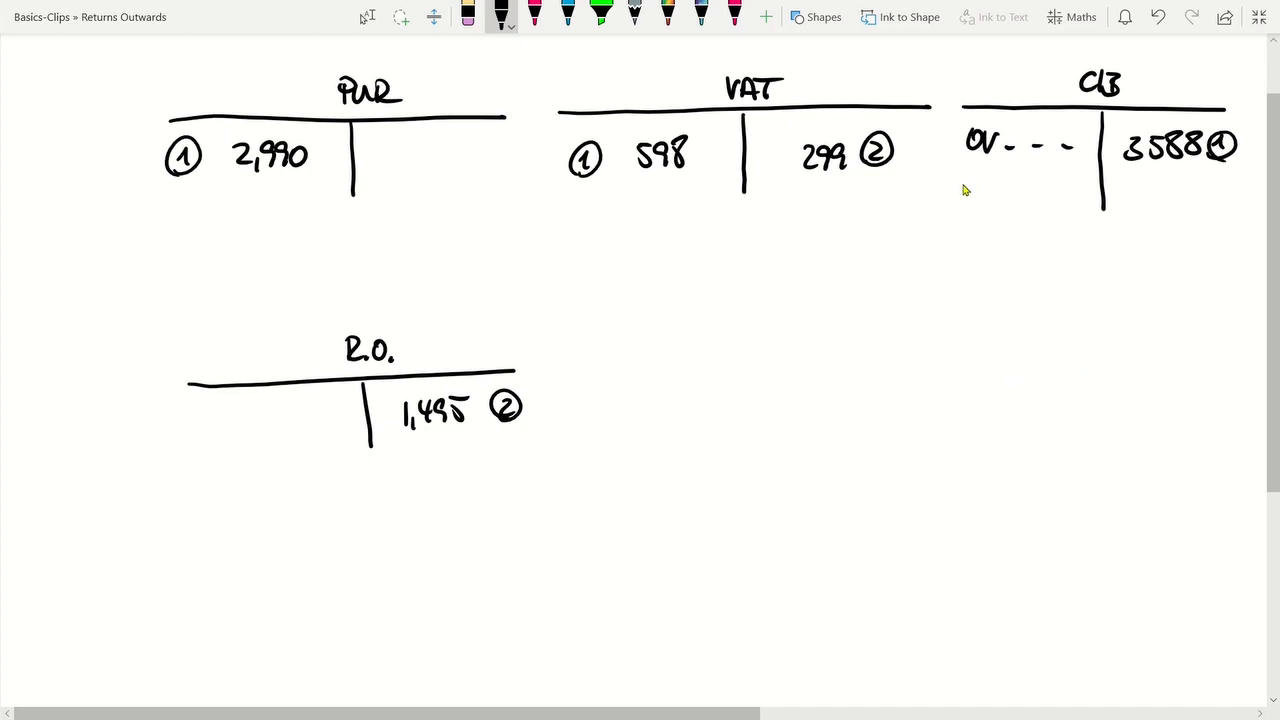
{"action": "left_click_drag", "start_coordinate": [955, 185], "coordinate": [975, 200]}
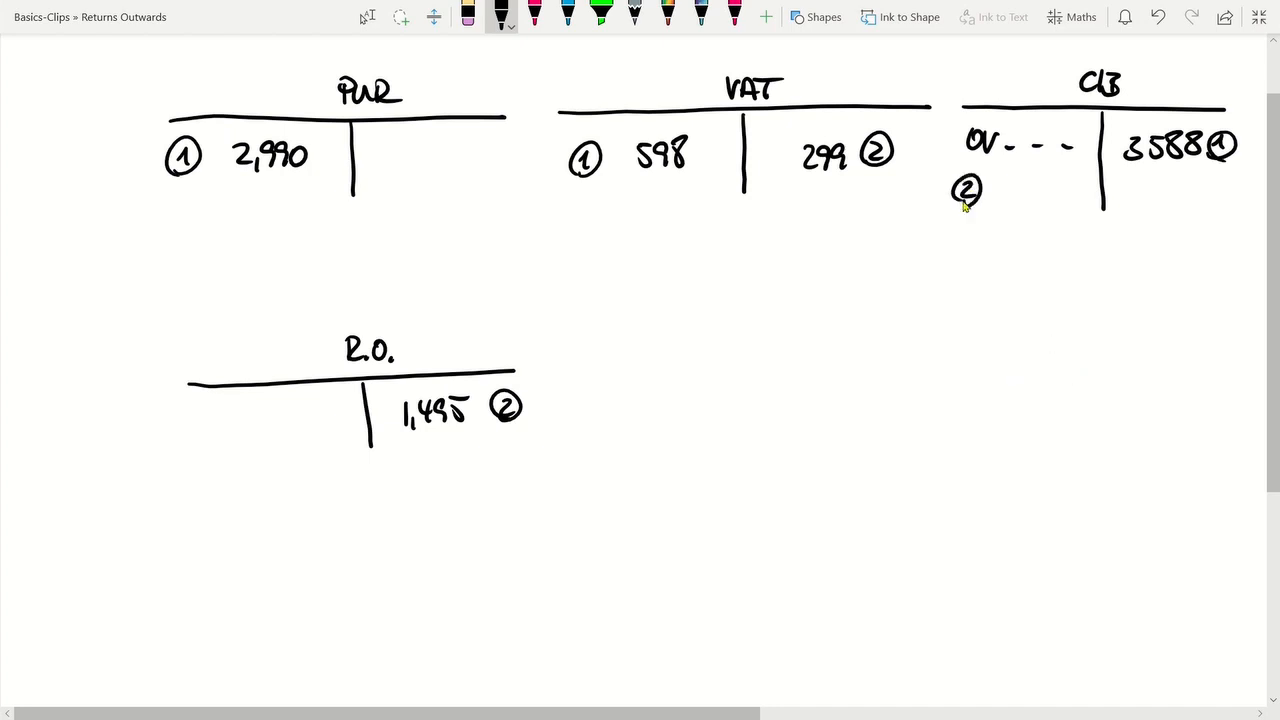
Finish the 1,795 C/B debit and draw the T/A trading account beside R.O.
{"action": "left_click_drag", "start_coordinate": [1005, 190], "coordinate": [1075, 190]}
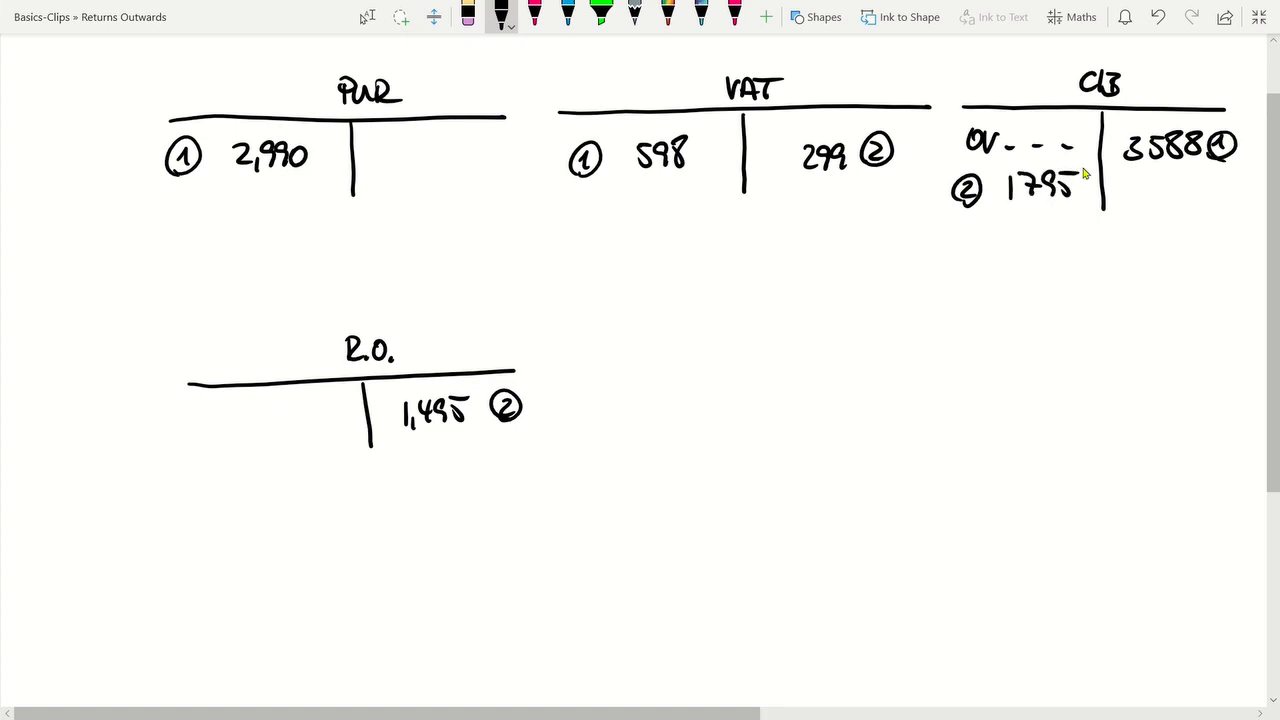
{"action": "left_click_drag", "start_coordinate": [573, 370], "coordinate": [595, 370]}
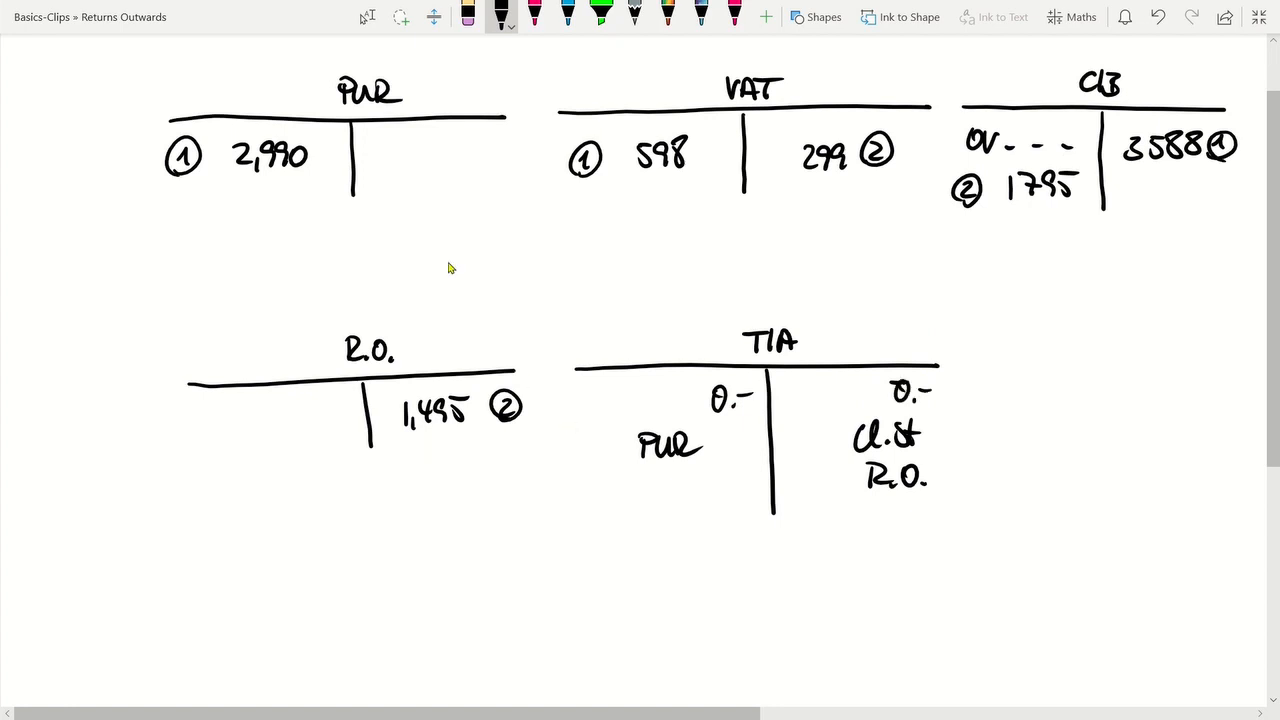
{"action": "mouse_move", "coordinate": [380, 165]}
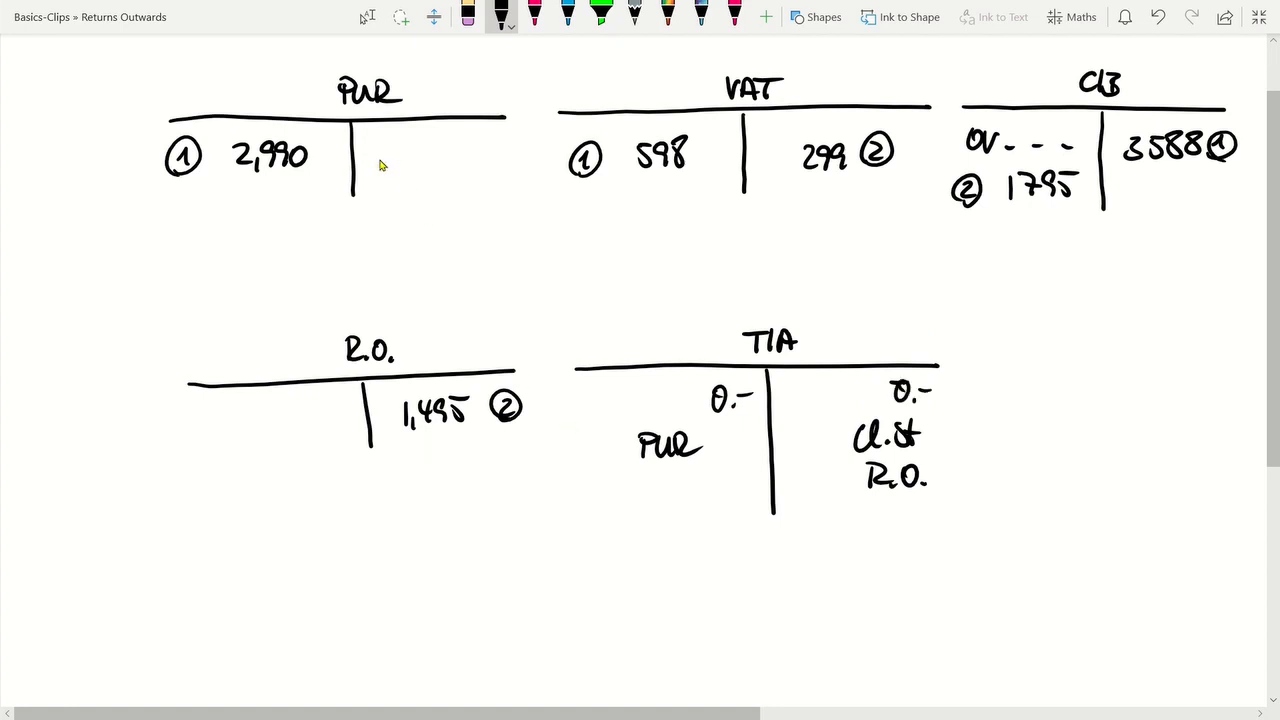
Write 2,990 T/A on PUR's credit side and PUR 2,990.- on T/A's debit side.
{"action": "left_click_drag", "start_coordinate": [375, 145], "coordinate": [400, 170]}
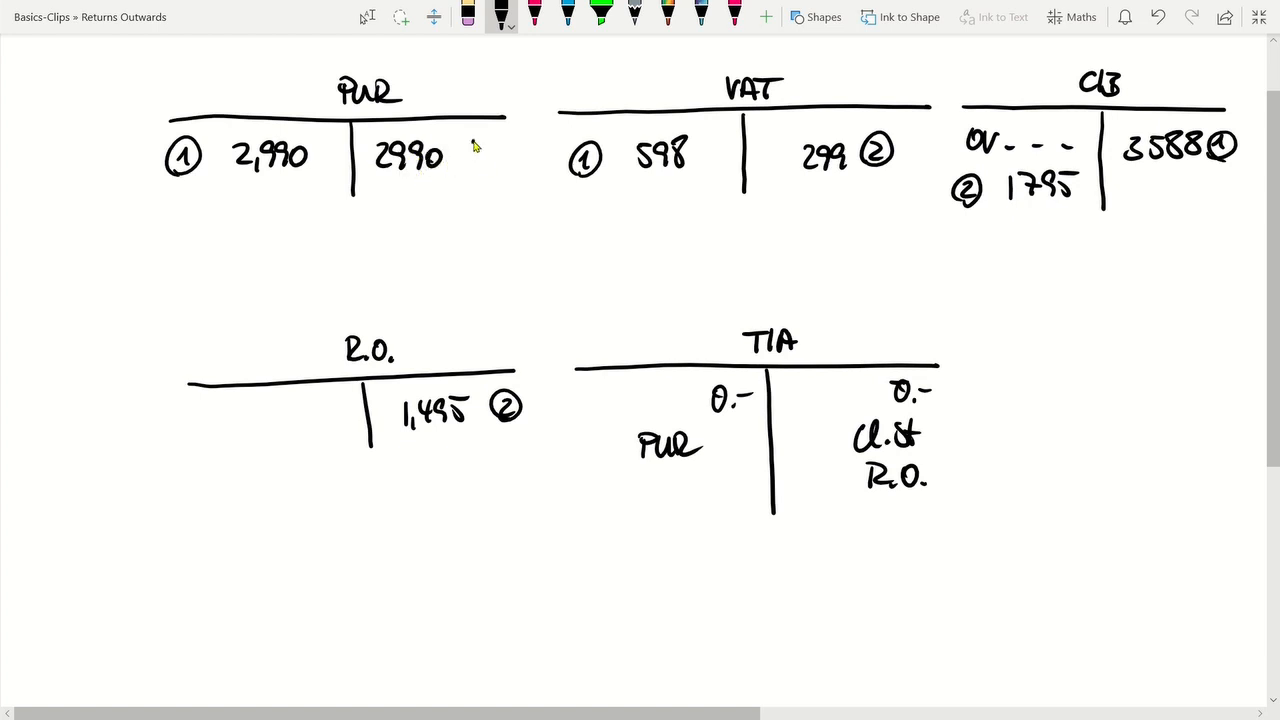
{"action": "left_click_drag", "start_coordinate": [455, 155], "coordinate": [520, 155]}
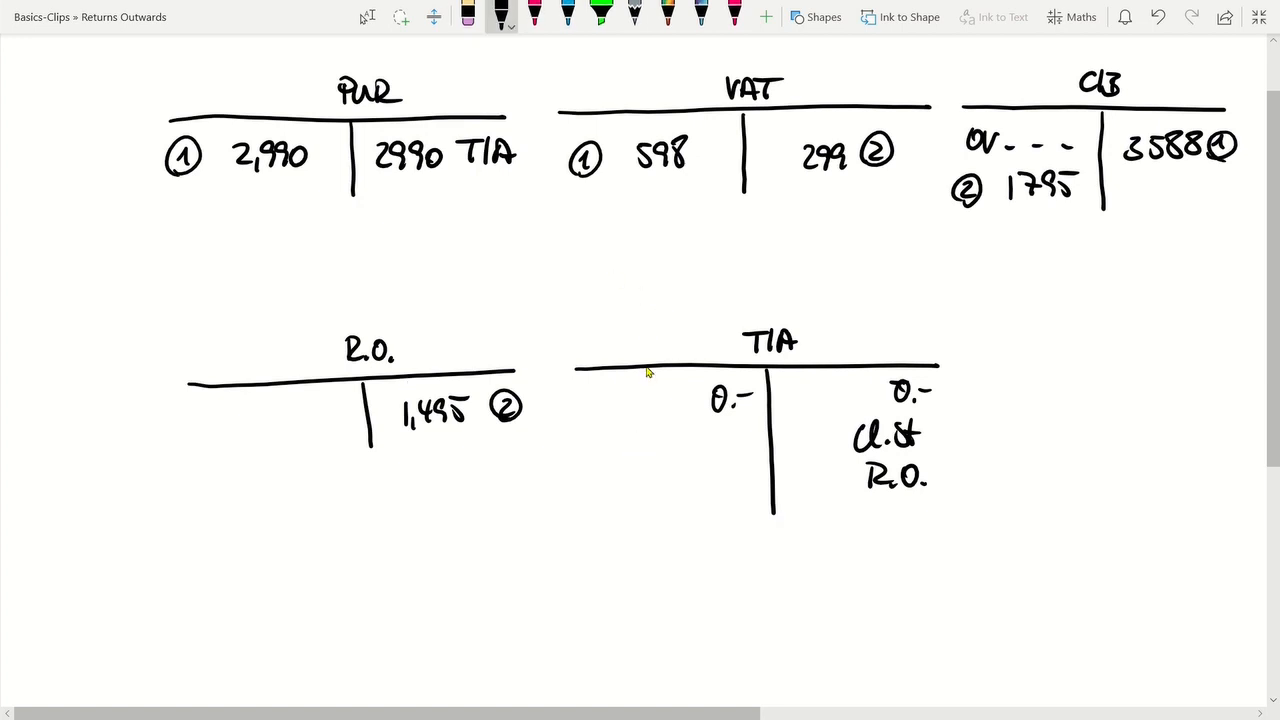
{"action": "left_click_drag", "start_coordinate": [588, 435], "coordinate": [630, 450]}
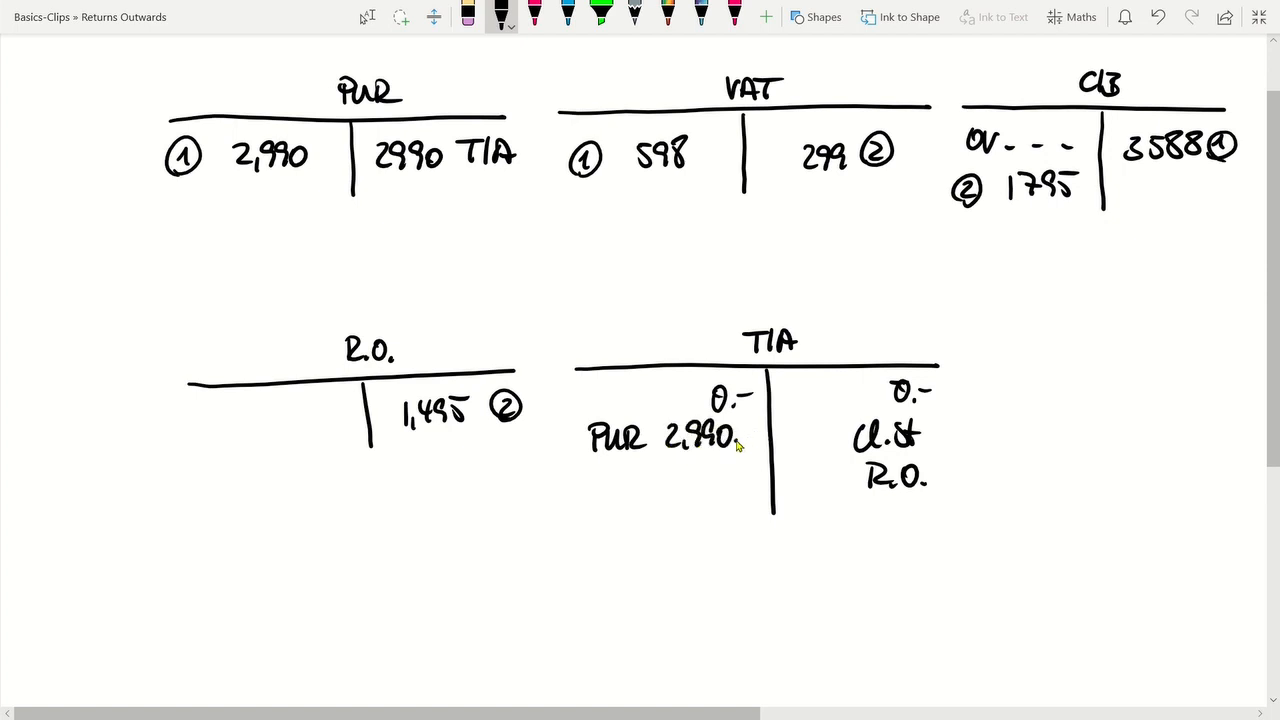
{"action": "left_click_drag", "start_coordinate": [735, 433], "coordinate": [760, 433]}
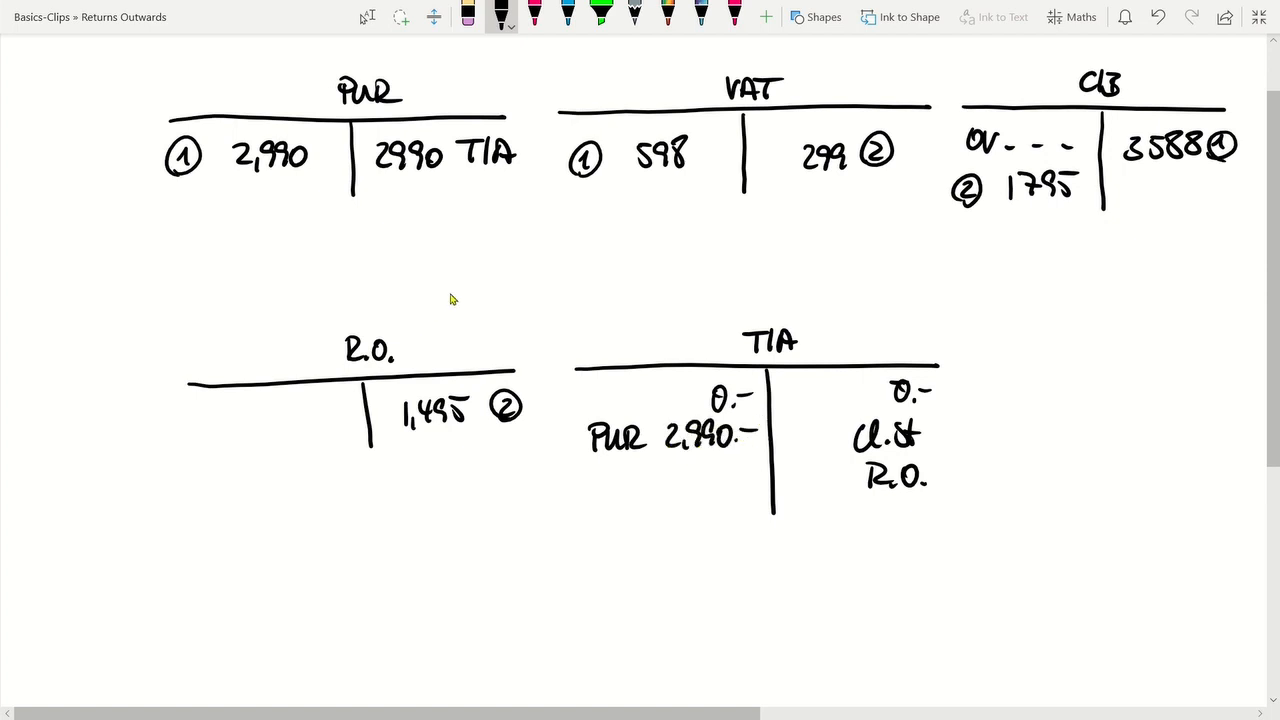
{"action": "mouse_move", "coordinate": [448, 274]}
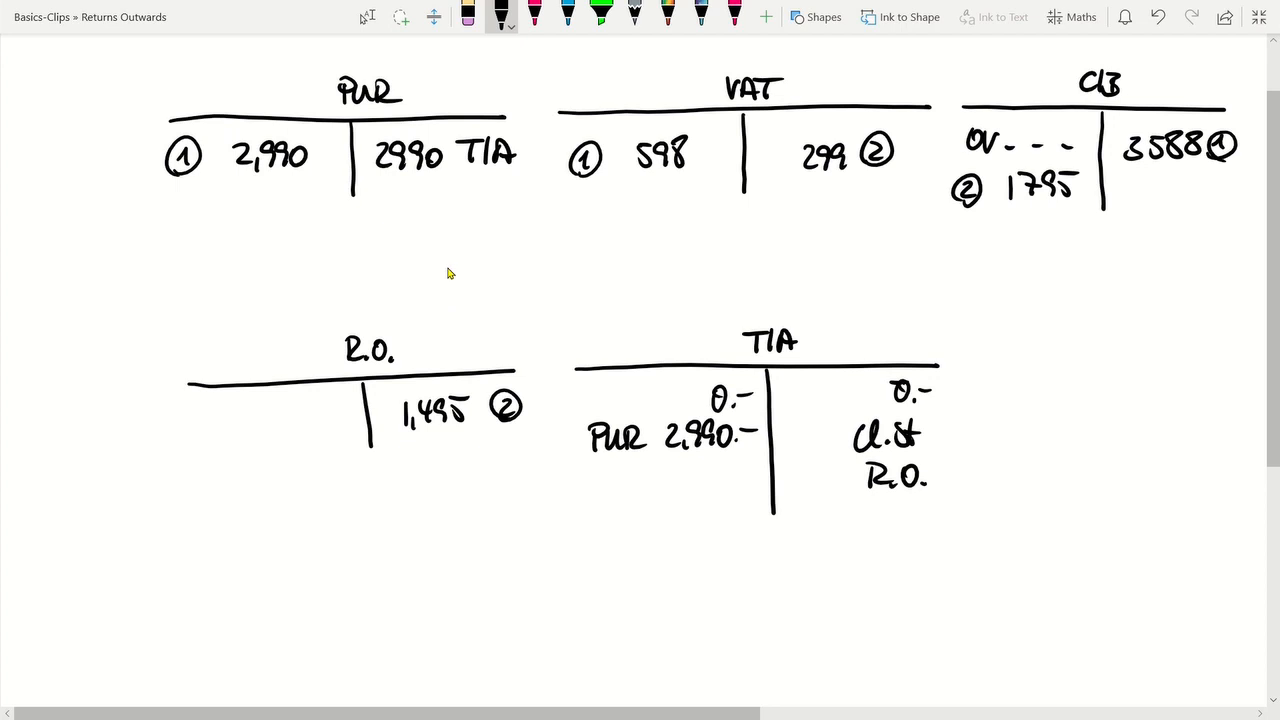
{"action": "mouse_move", "coordinate": [466, 279]}
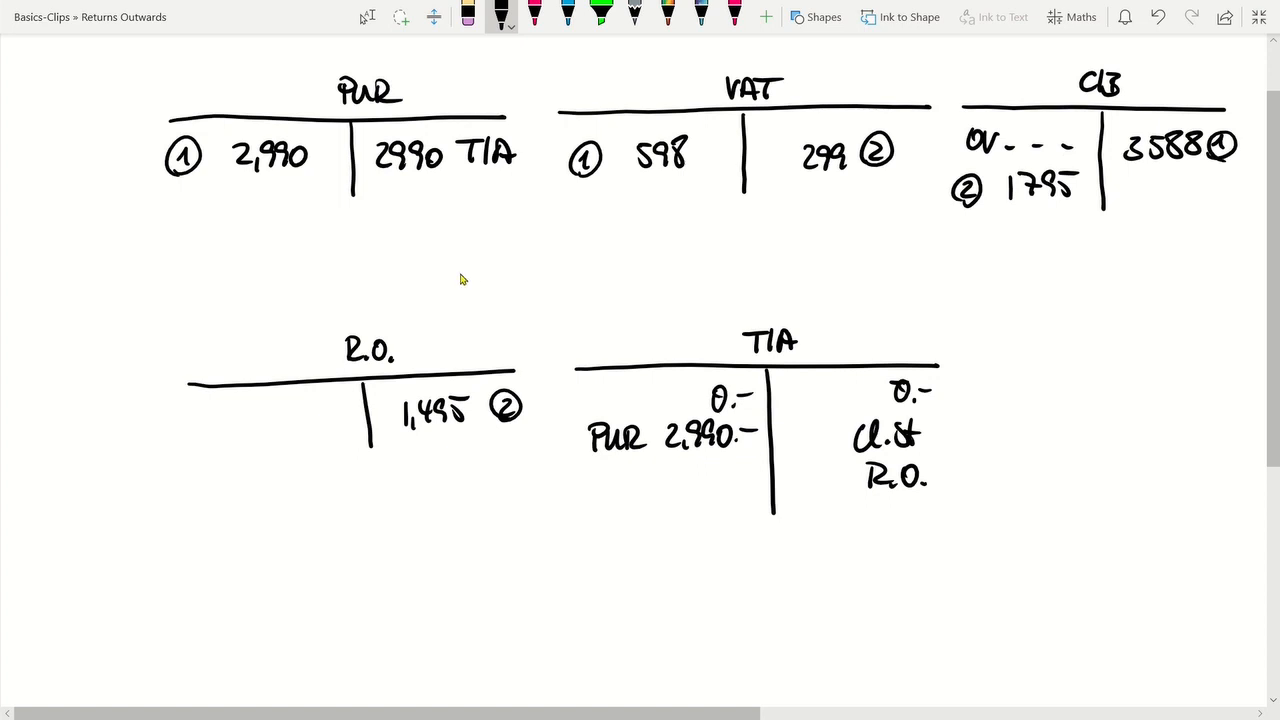
{"action": "mouse_move", "coordinate": [1004, 351]}
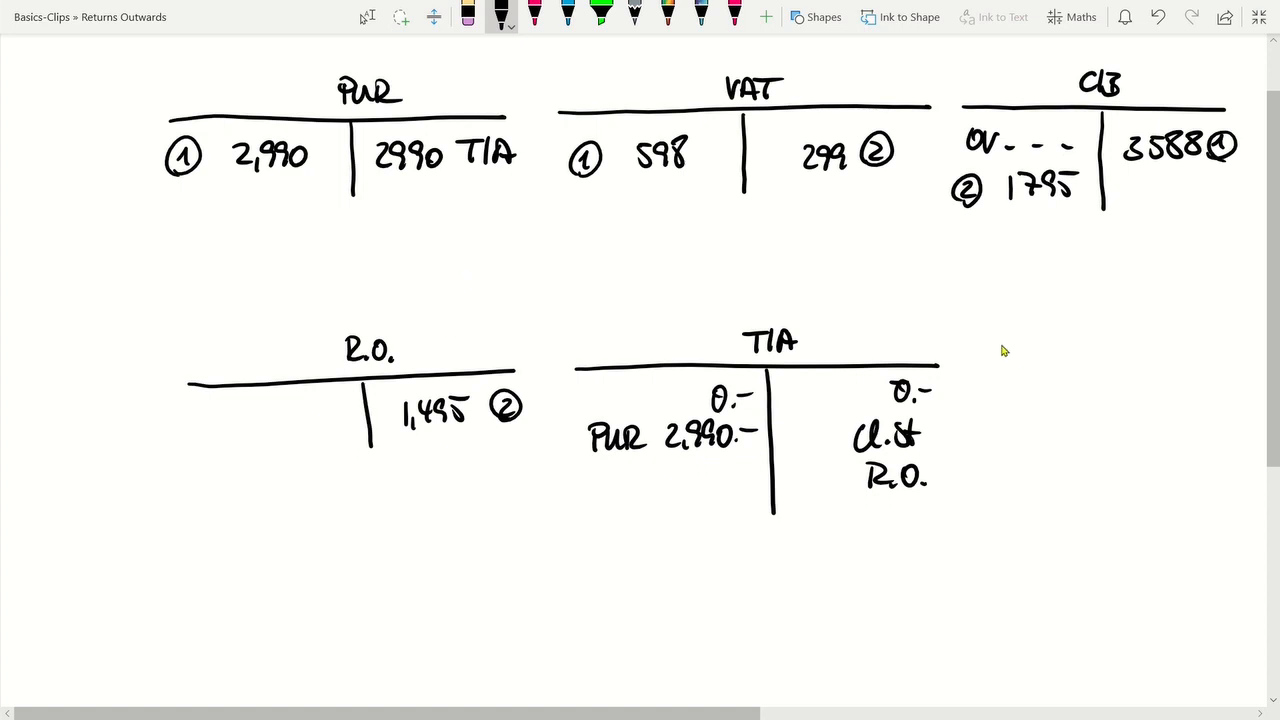
Draw an INV T-account with a T/A 1,495 debit, crediting INV 1,495 in T/A.
{"action": "left_click_drag", "start_coordinate": [972, 364], "coordinate": [1237, 362]}
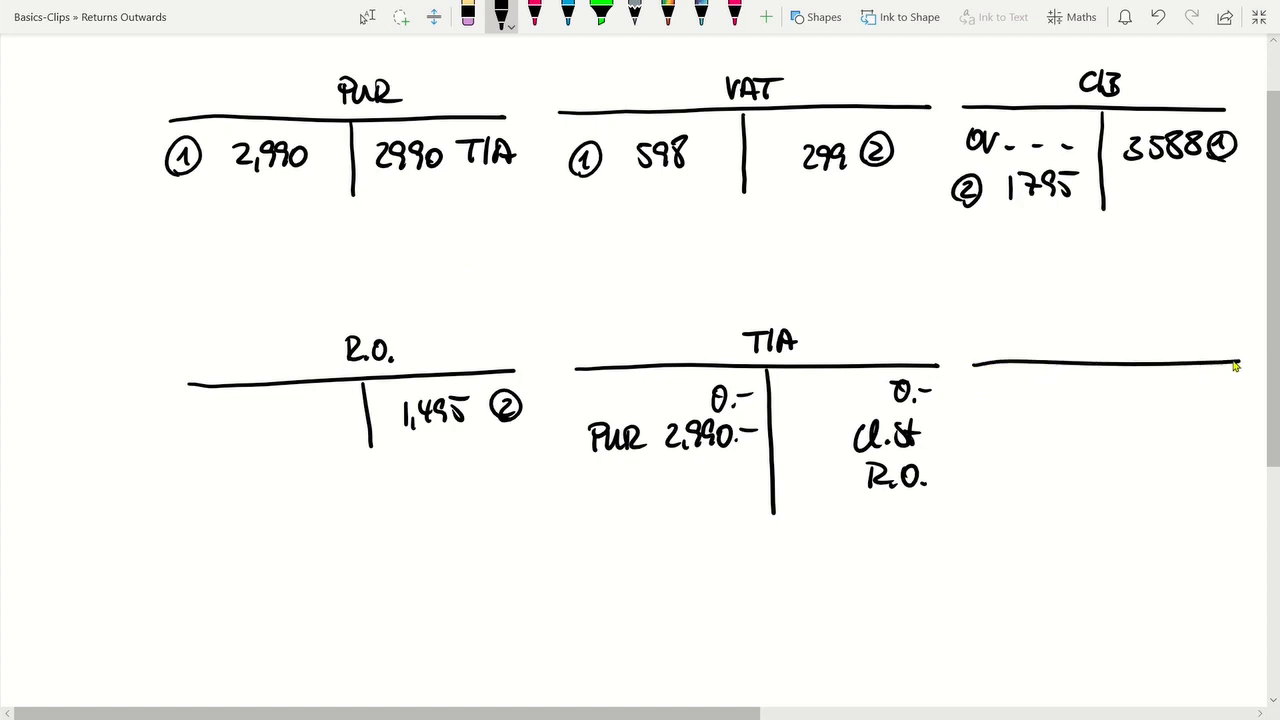
{"action": "left_click_drag", "start_coordinate": [1105, 365], "coordinate": [1105, 485]}
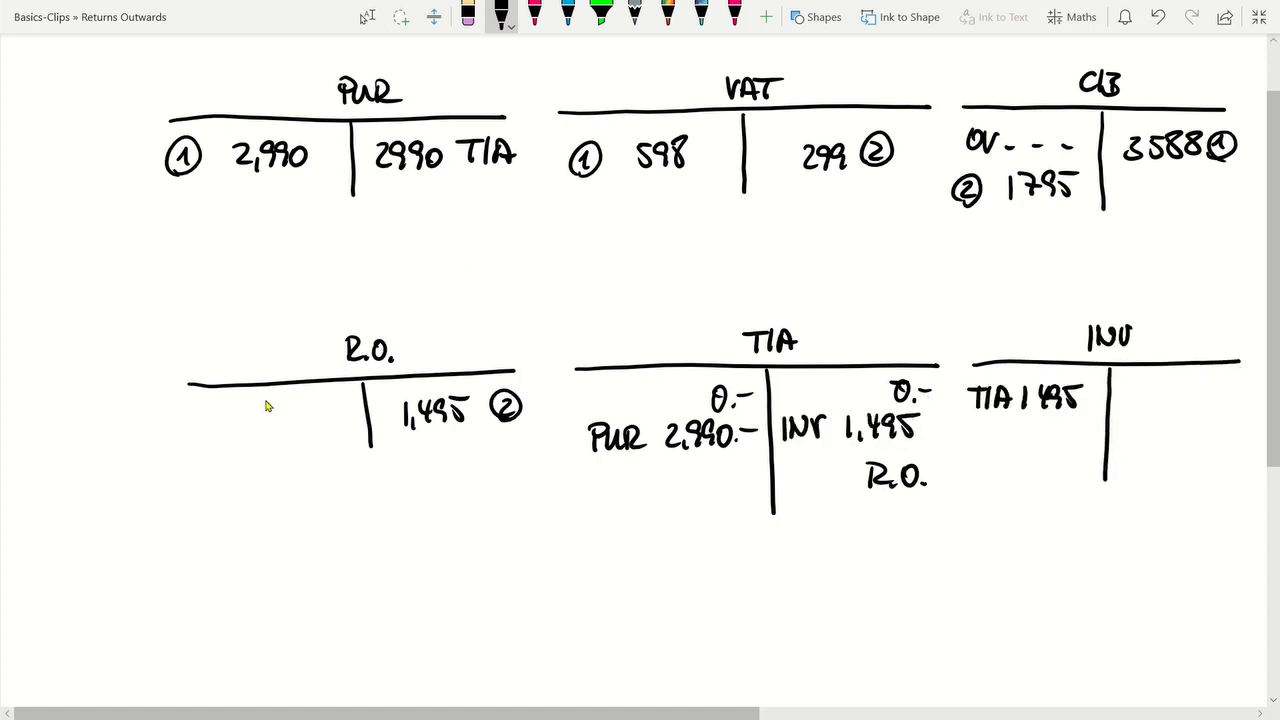
{"action": "mouse_move", "coordinate": [238, 417]}
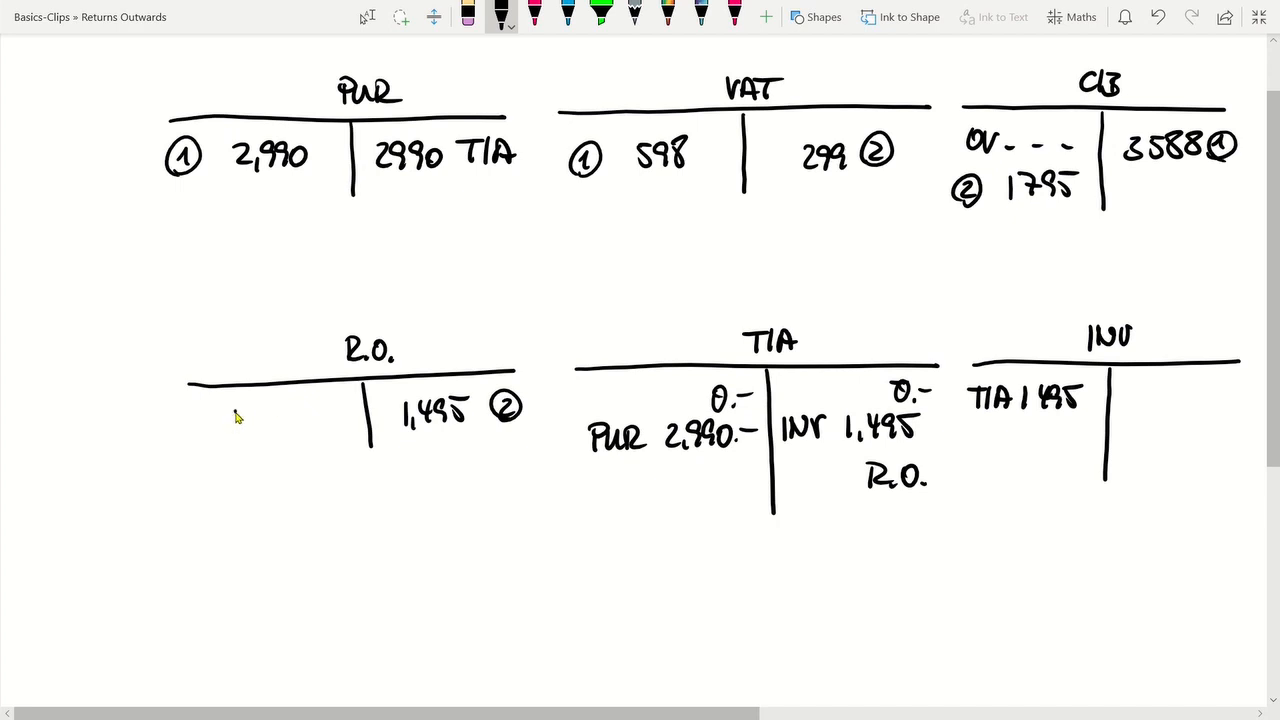
Write T/A 1,495 on R.O.'s debit side, with GP 0 and 2,990 totals in T/A.
{"action": "left_click_drag", "start_coordinate": [230, 420], "coordinate": [300, 430]}
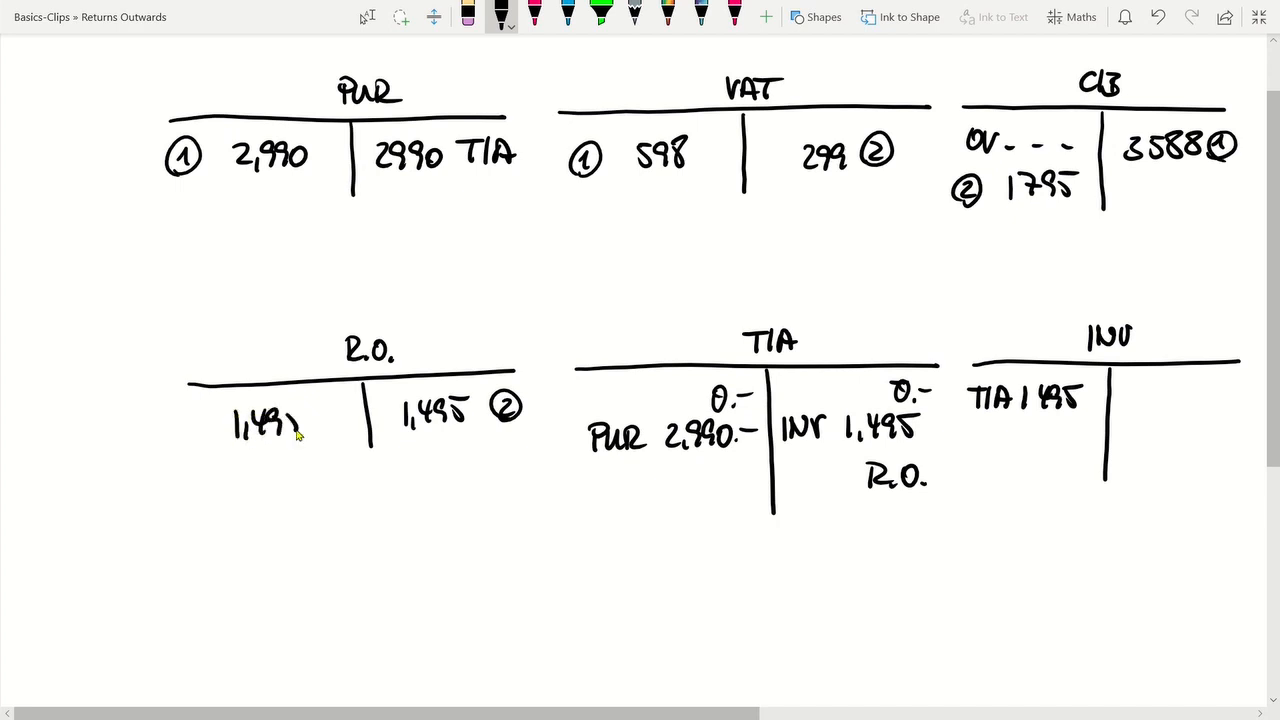
{"action": "type", "text": "T"}
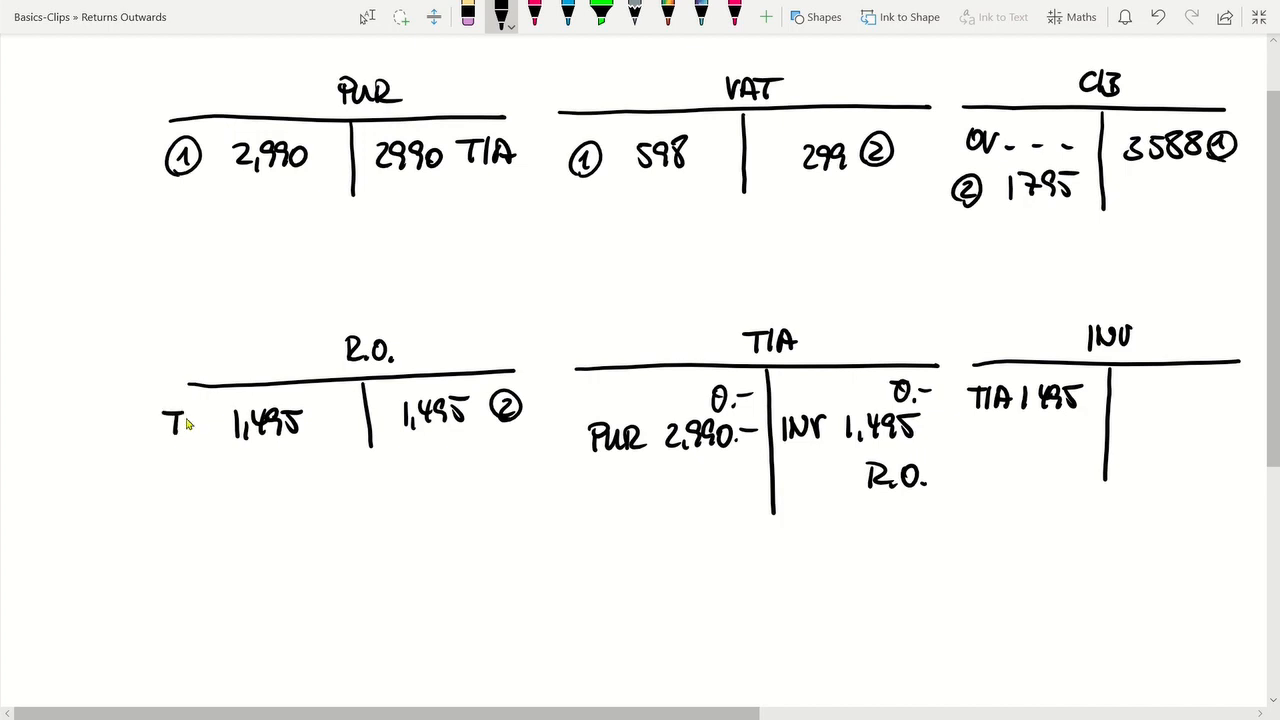
{"action": "type", "text": "IA"}
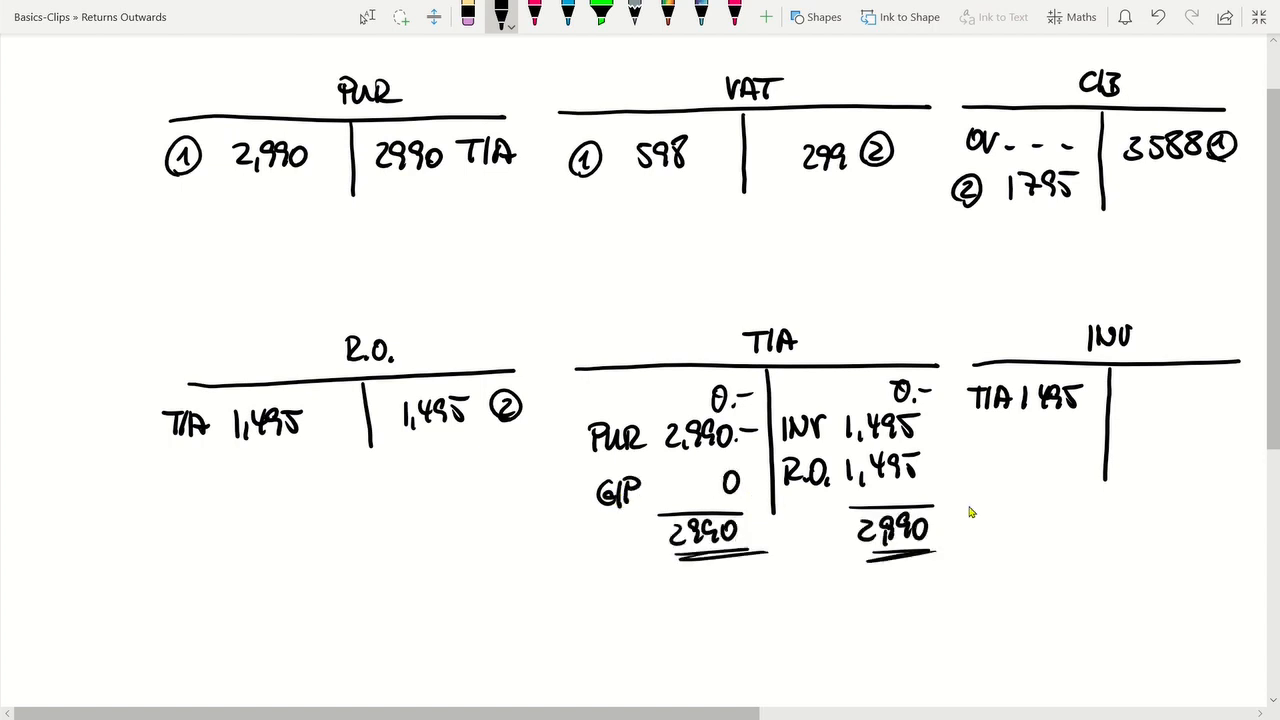
{"action": "mouse_move", "coordinate": [452, 445]}
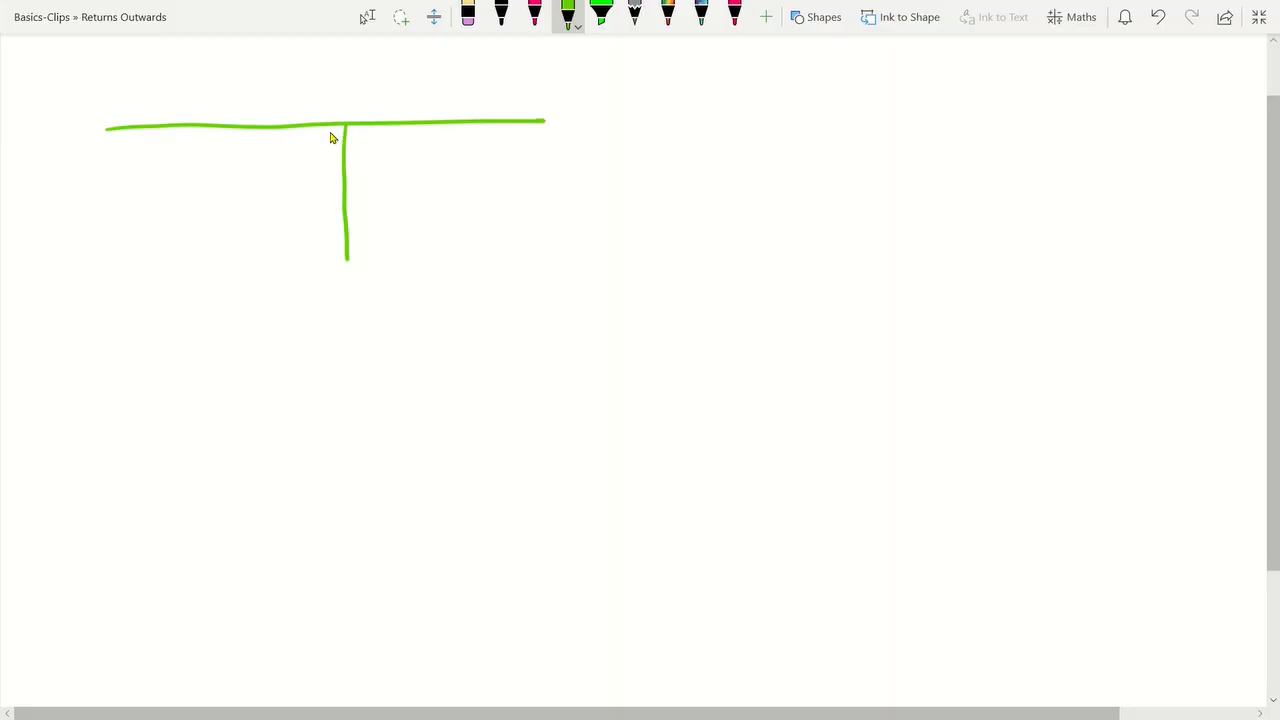
{"action": "mouse_move", "coordinate": [332, 102]}
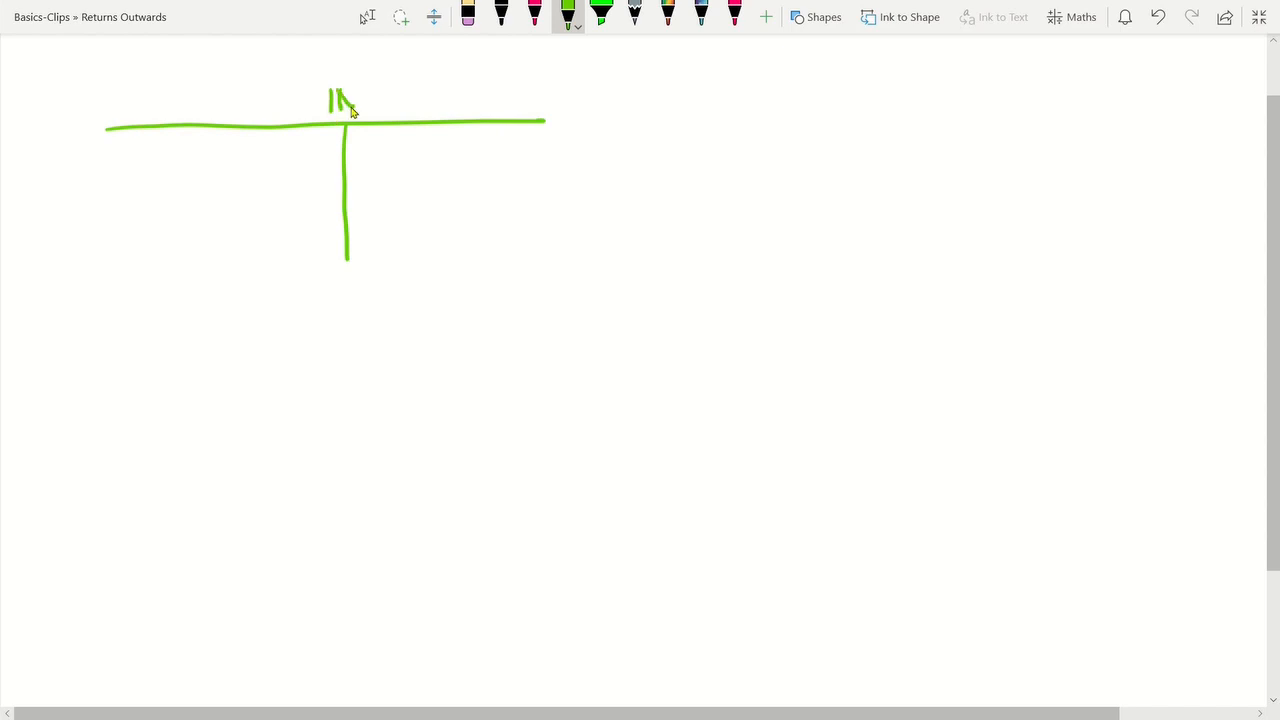
Draw green INV, VAT and C/B accounts with 2,990, 598, 3,588, plus an empty R.O. account.
{"action": "left_click_drag", "start_coordinate": [355, 100], "coordinate": [378, 100]}
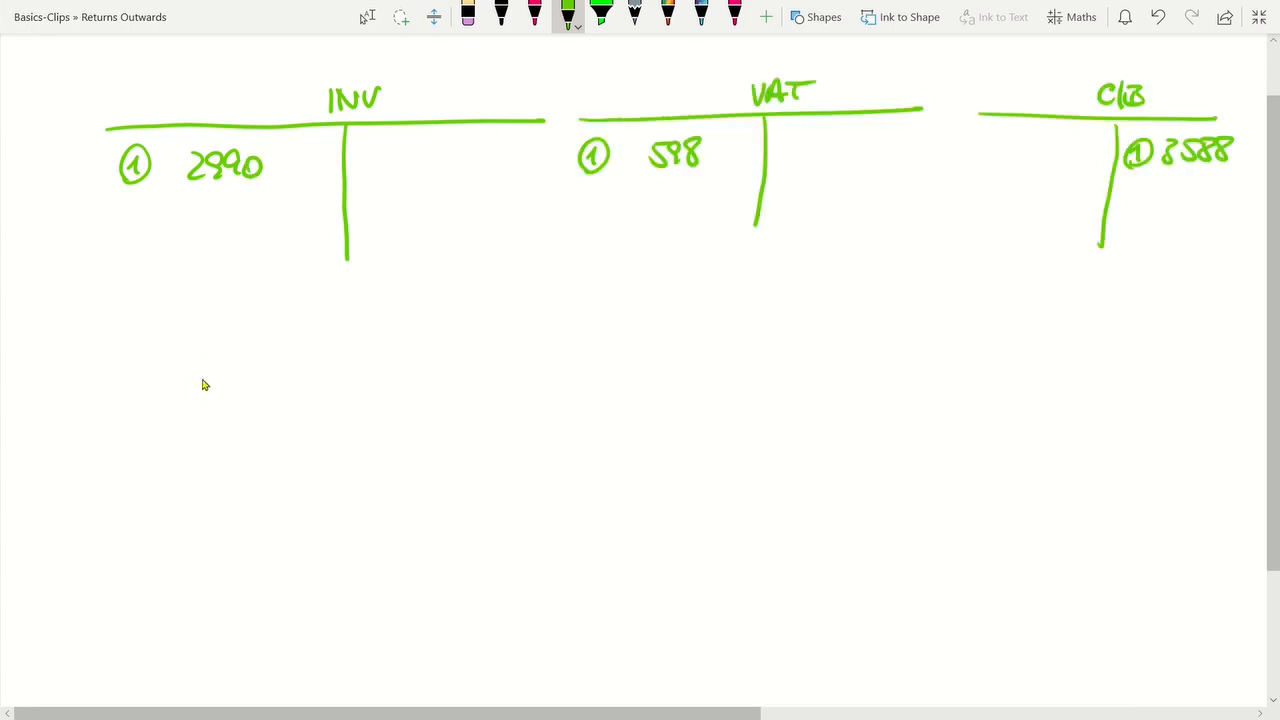
{"action": "left_click_drag", "start_coordinate": [122, 382], "coordinate": [340, 384]}
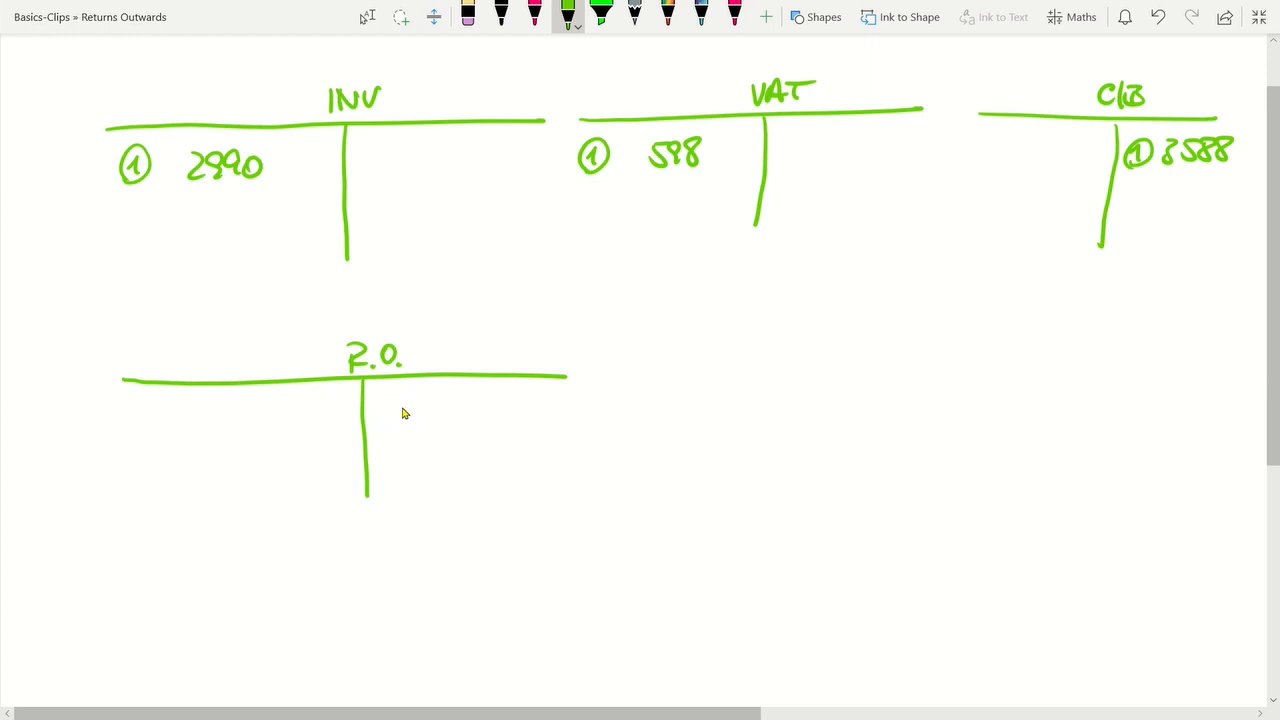
Write (2) 1,495 on R.O.'s credit side, 299 on VAT's credit side and 1,794 on C/B's debit side.
{"action": "left_click_drag", "start_coordinate": [390, 408], "coordinate": [408, 425]}
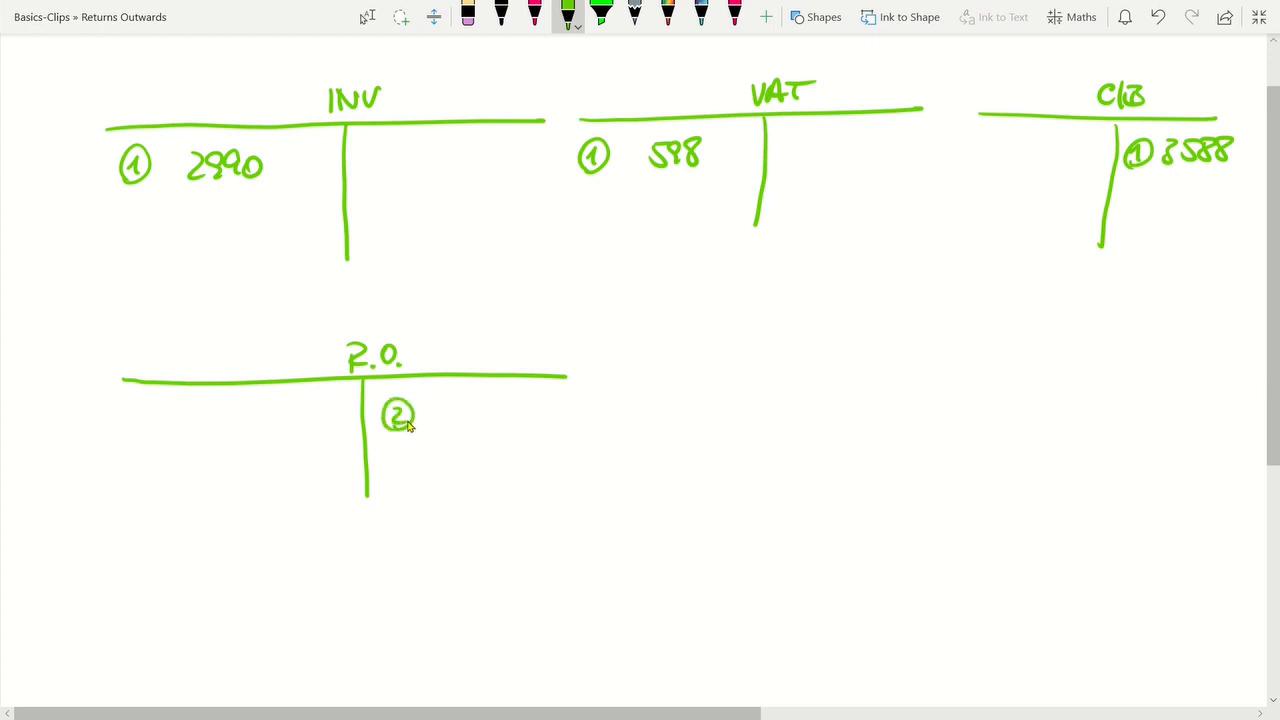
{"action": "mouse_move", "coordinate": [446, 422]}
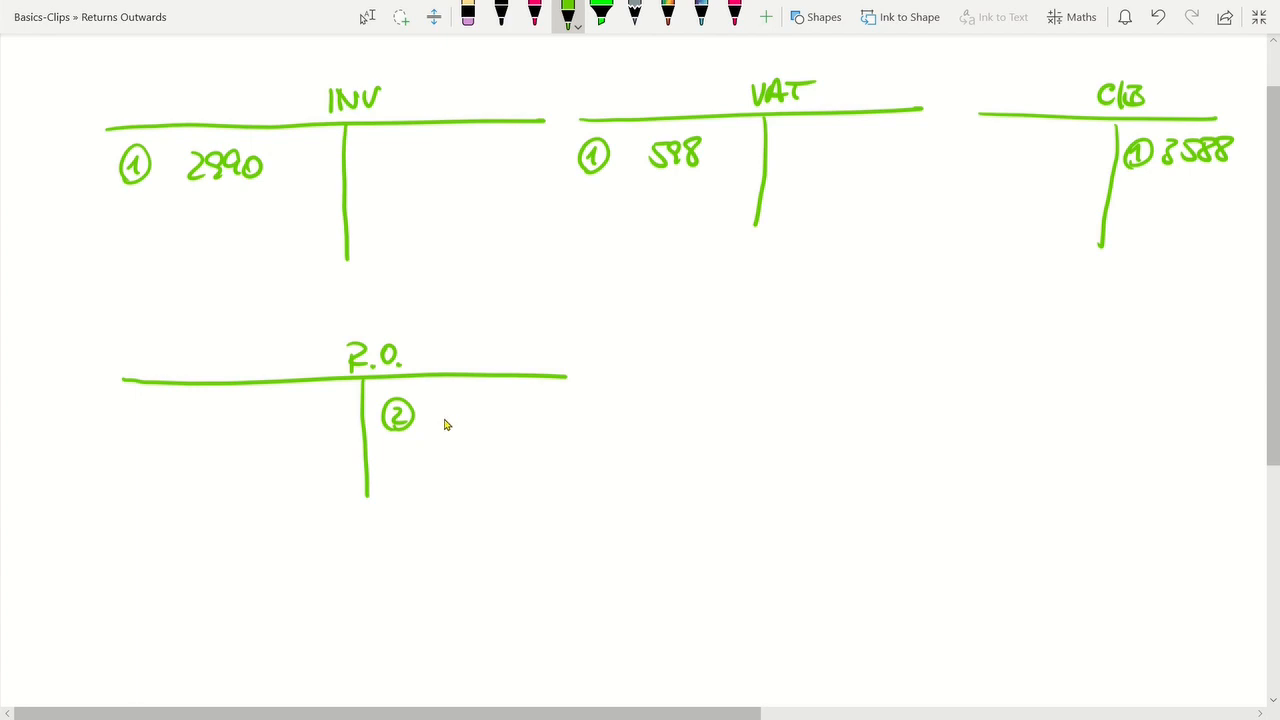
{"action": "left_click_drag", "start_coordinate": [445, 410], "coordinate": [475, 420]}
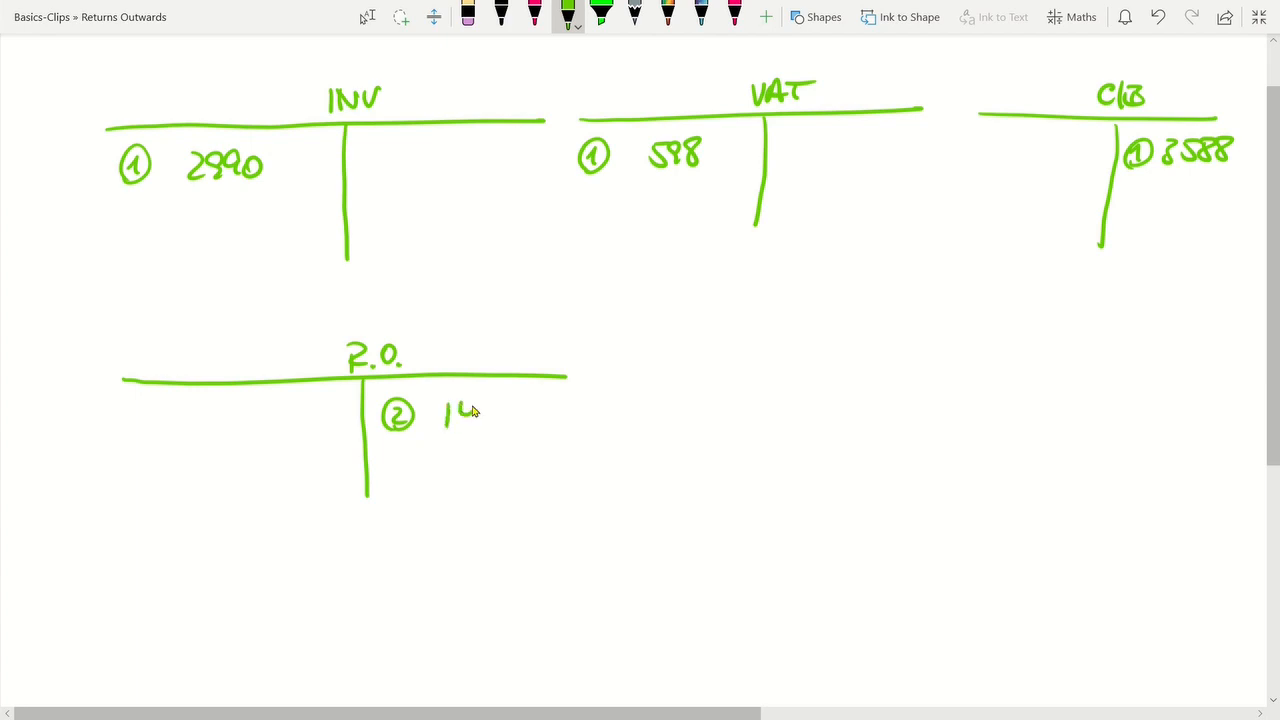
{"action": "left_click_drag", "start_coordinate": [460, 415], "coordinate": [510, 415]}
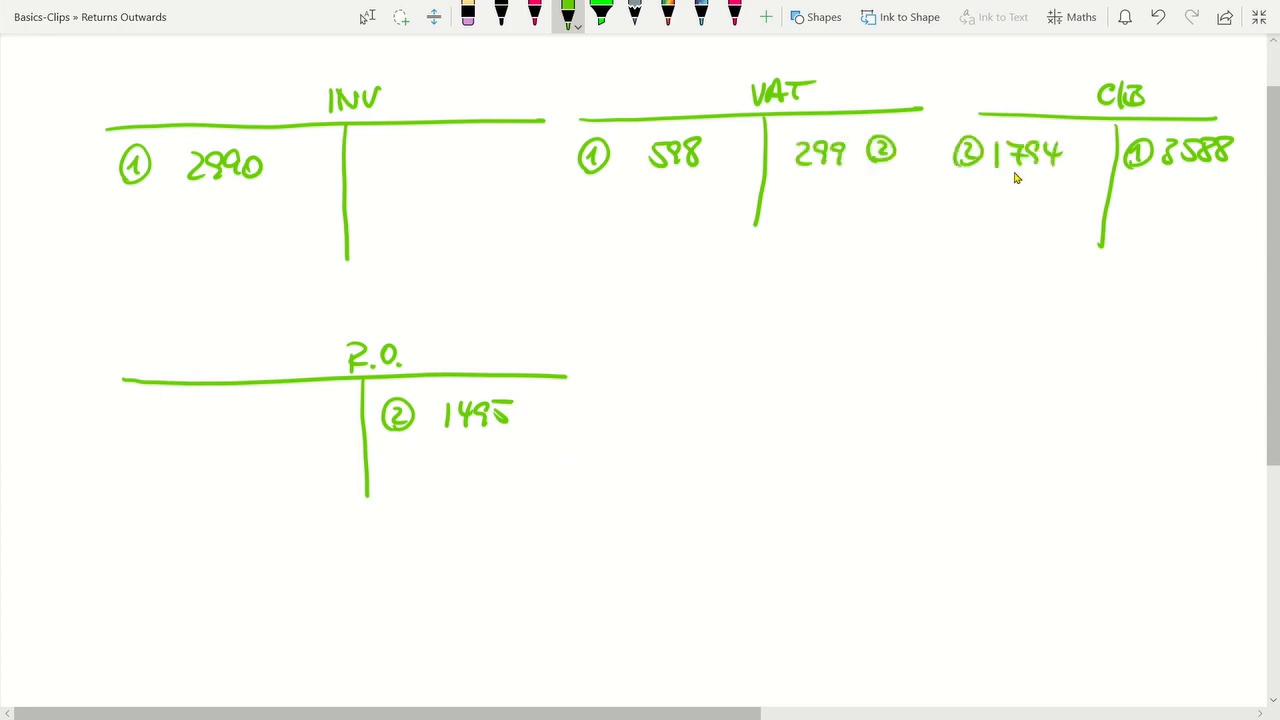
{"action": "mouse_move", "coordinate": [1016, 178]}
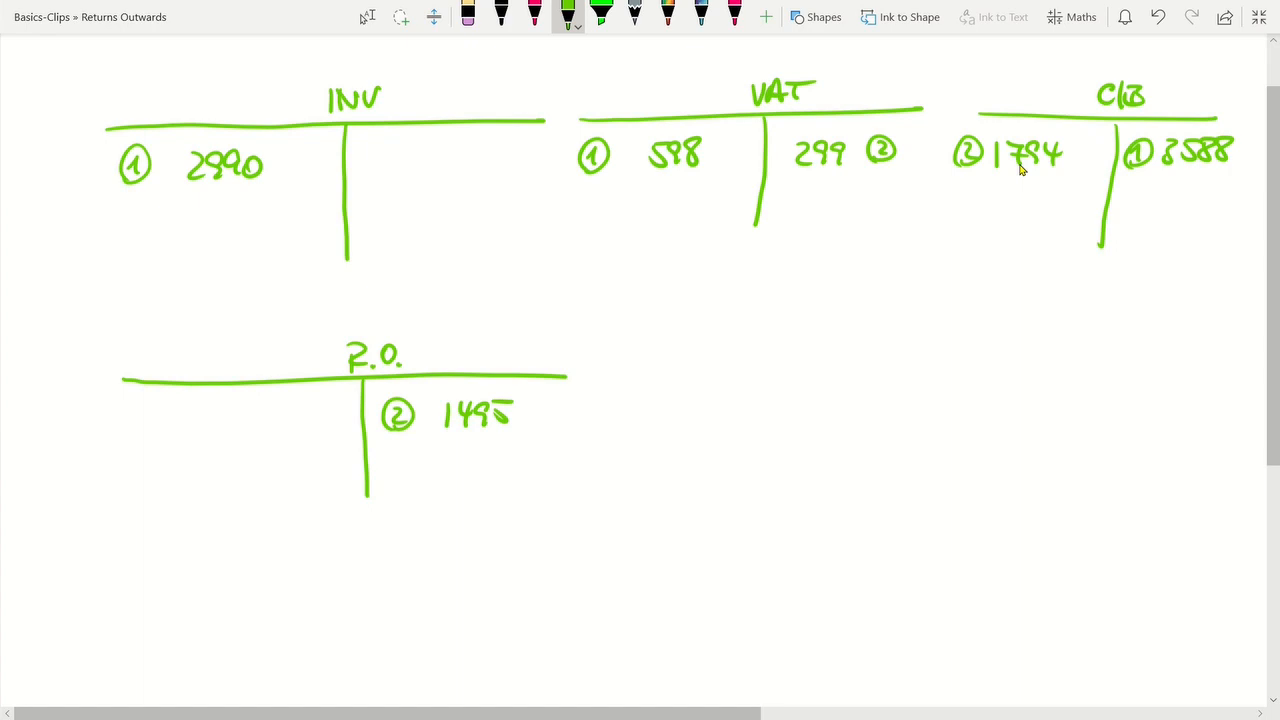
{"action": "mouse_move", "coordinate": [195, 453]}
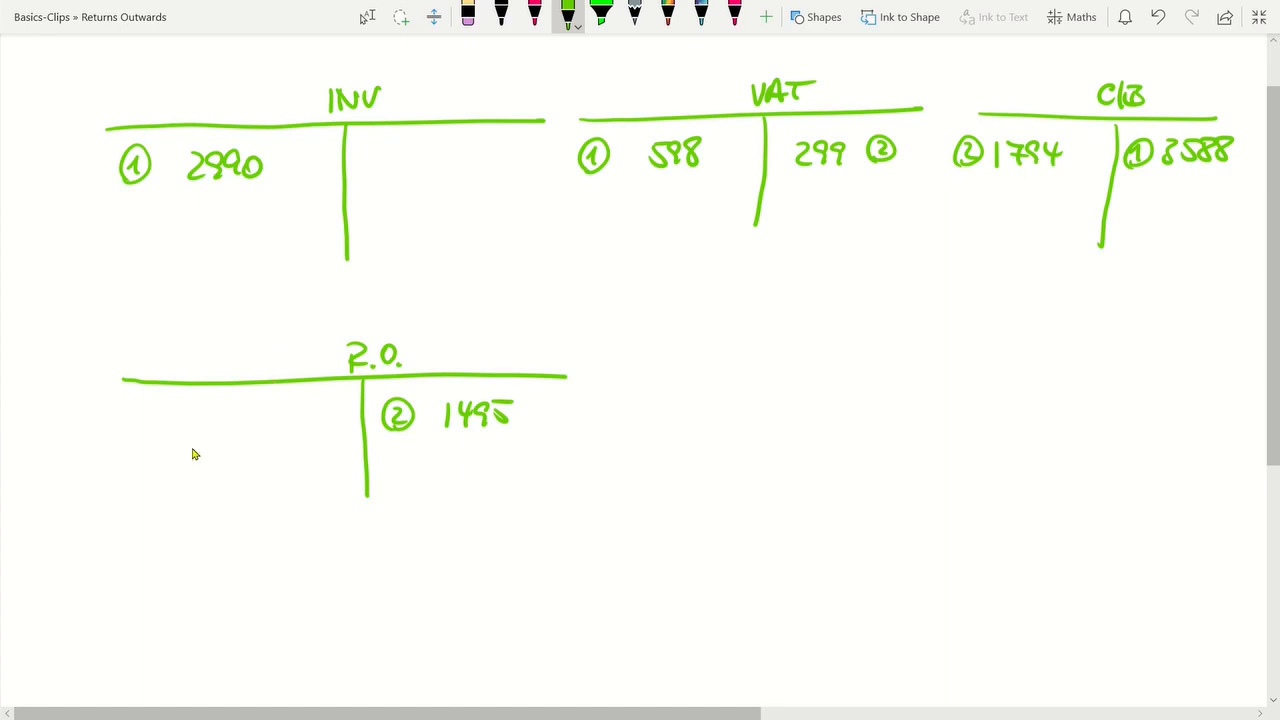
{"action": "mouse_move", "coordinate": [152, 419]}
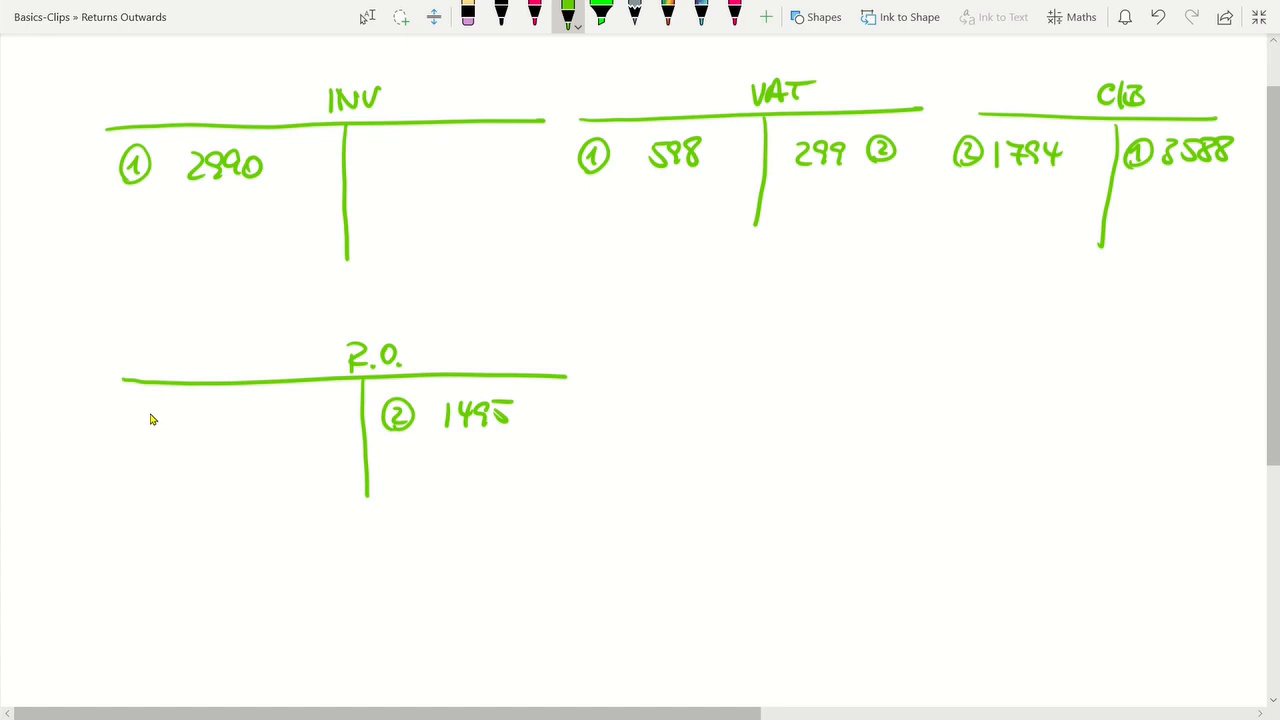
{"action": "mouse_move", "coordinate": [148, 425]}
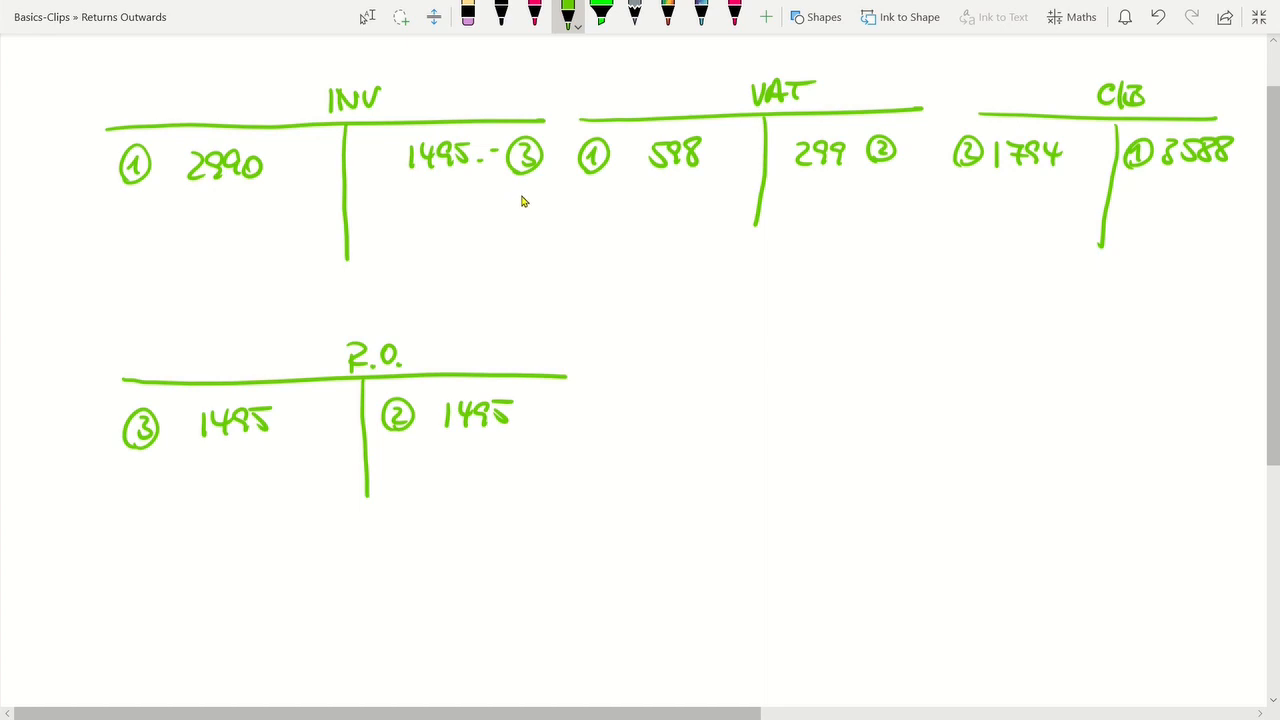
Post (3) 1,495 between R.O. and INV, then balance INV: c/d 1,495, totals 2,990, b/d 1,495.
{"action": "left_click_drag", "start_coordinate": [510, 205], "coordinate": [550, 205]}
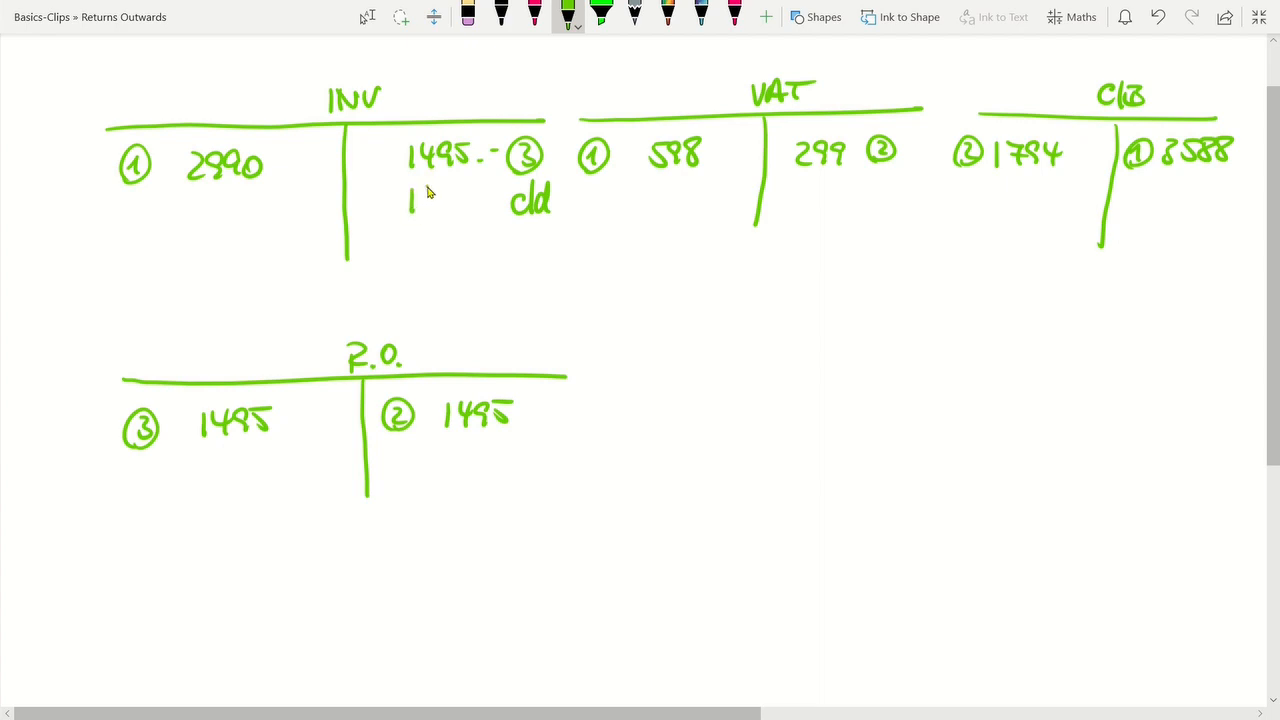
{"action": "left_click_drag", "start_coordinate": [230, 230], "coordinate": [480, 290]}
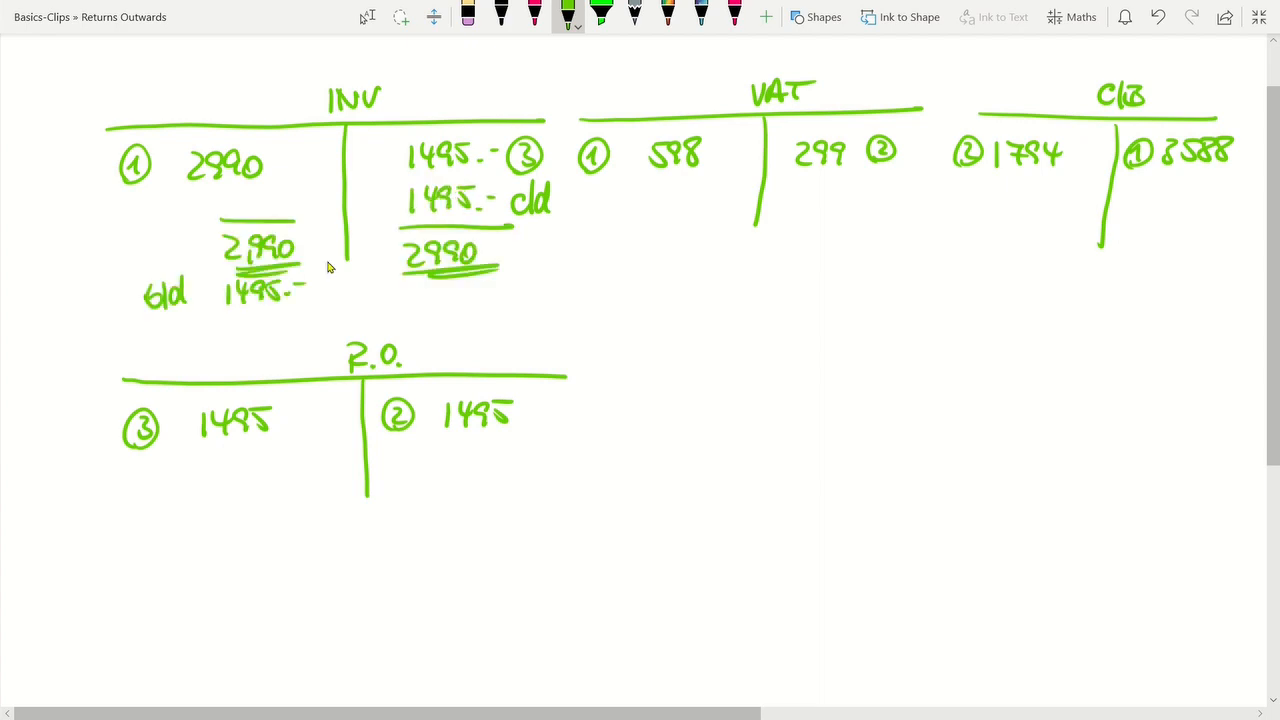